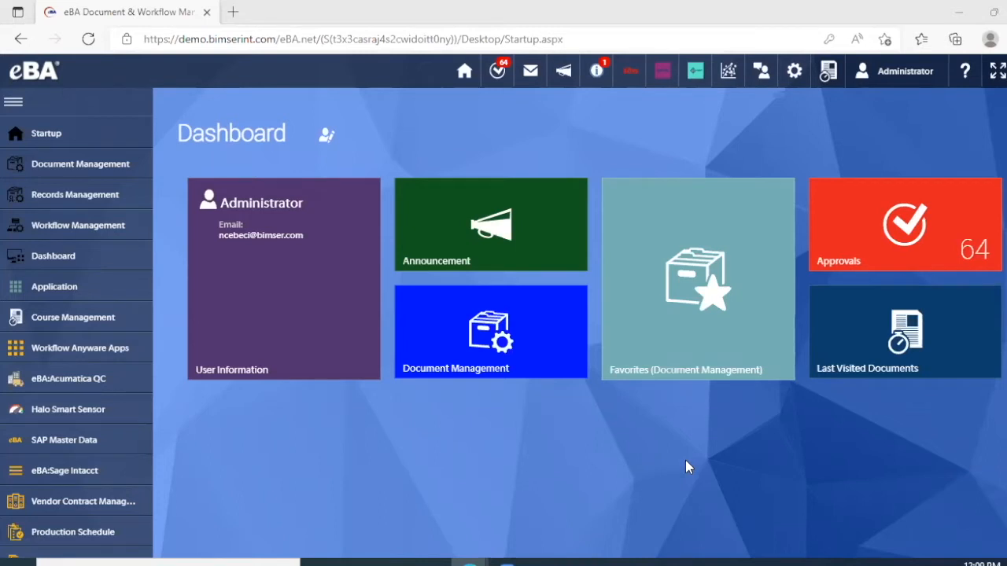
mouse_move(910, 133)
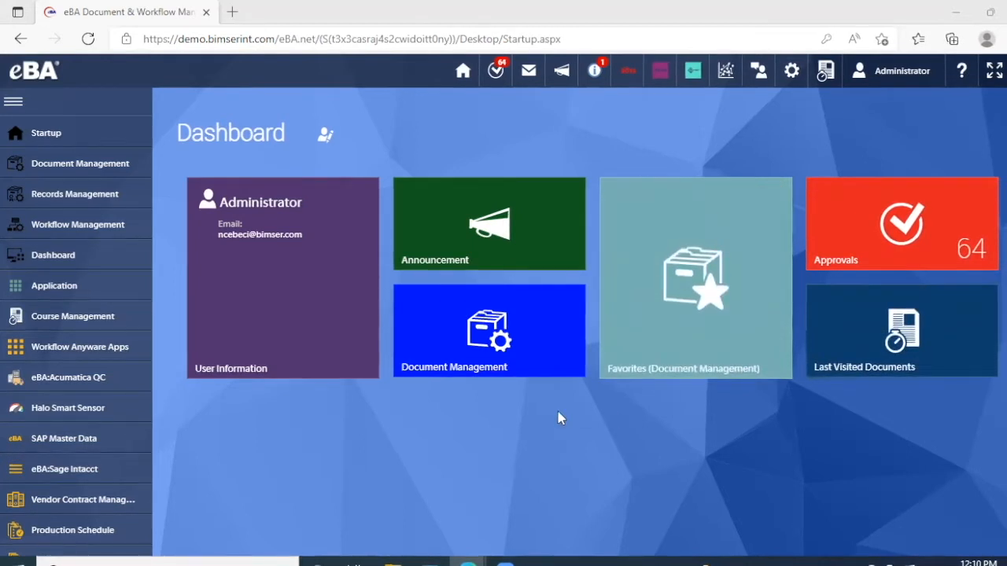
mouse_move(539, 241)
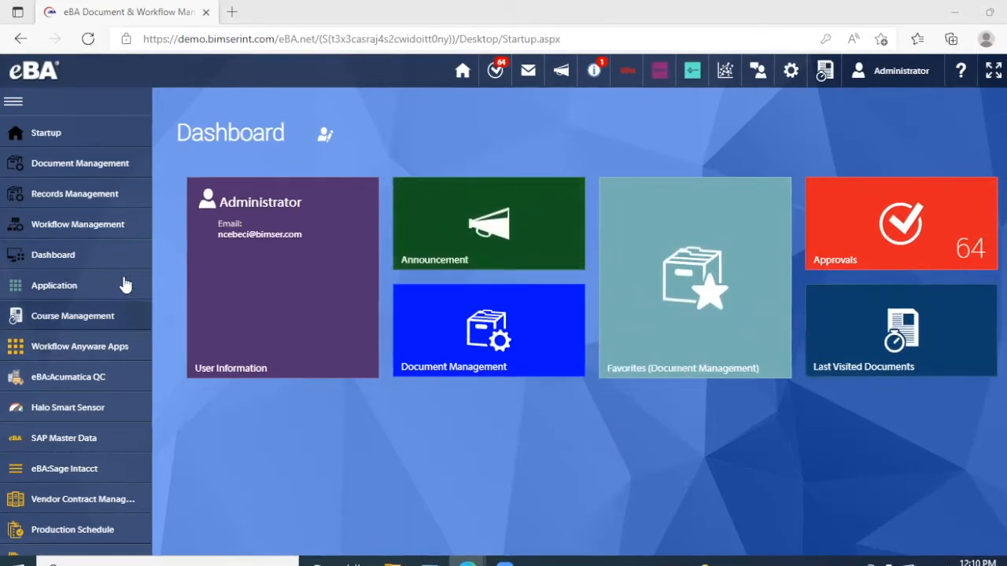
mouse_move(90, 255)
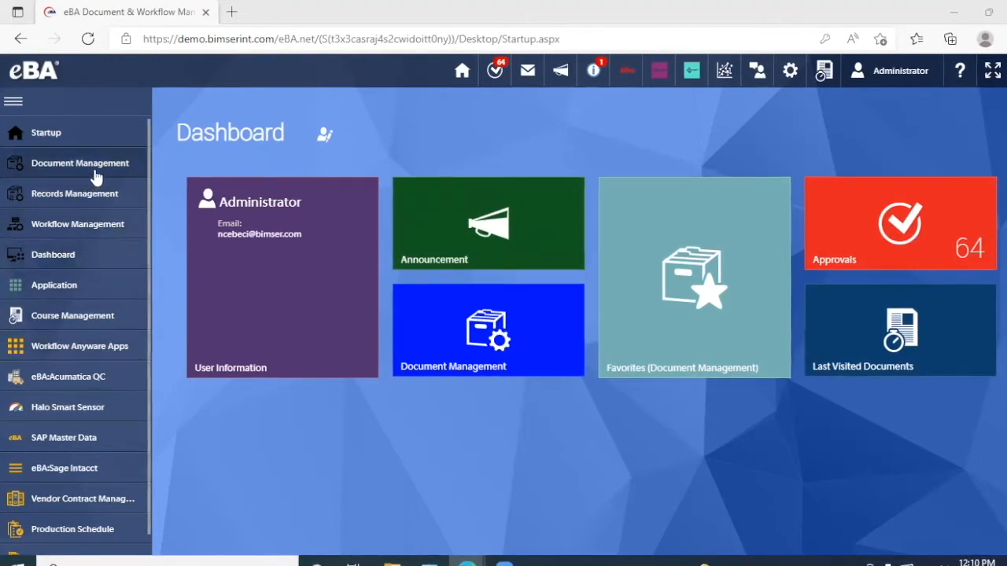
mouse_move(94, 204)
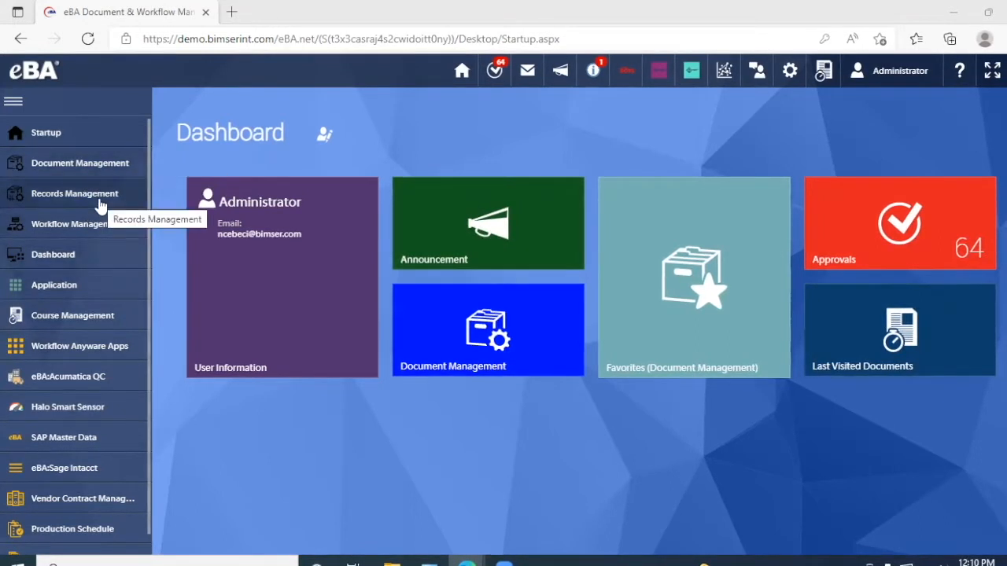
mouse_move(93, 265)
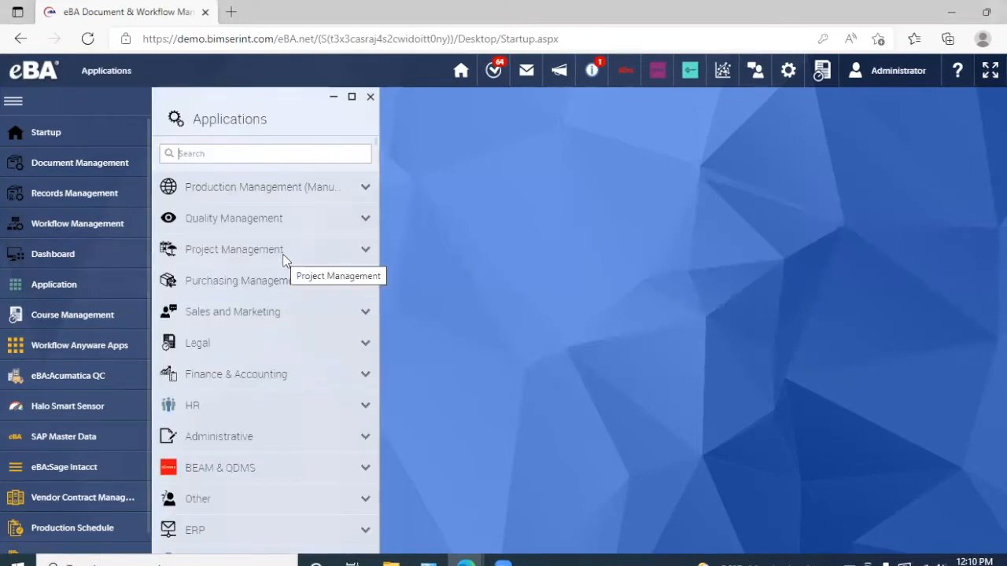
mouse_move(329, 201)
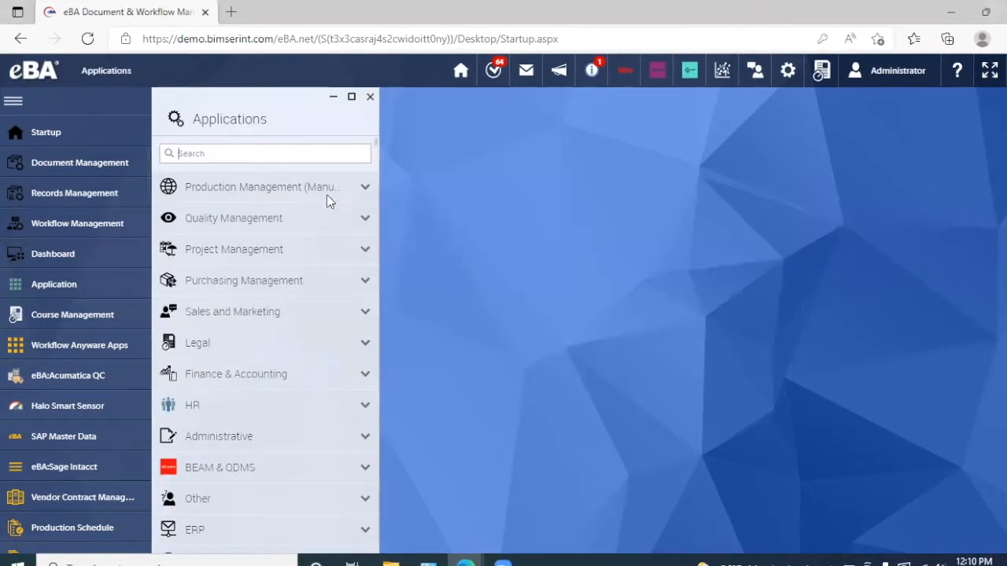
mouse_move(277, 253)
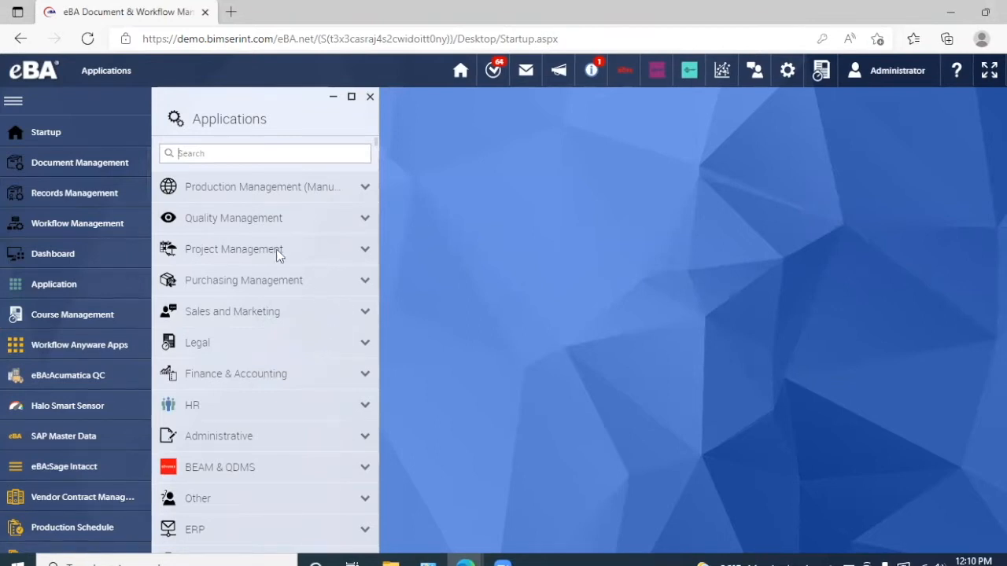
mouse_move(263, 270)
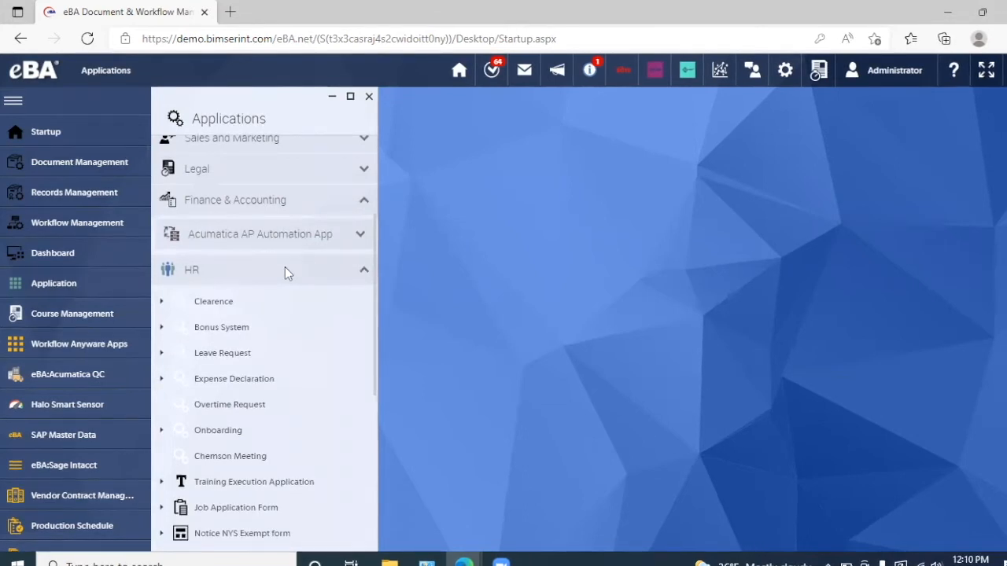
mouse_move(283, 354)
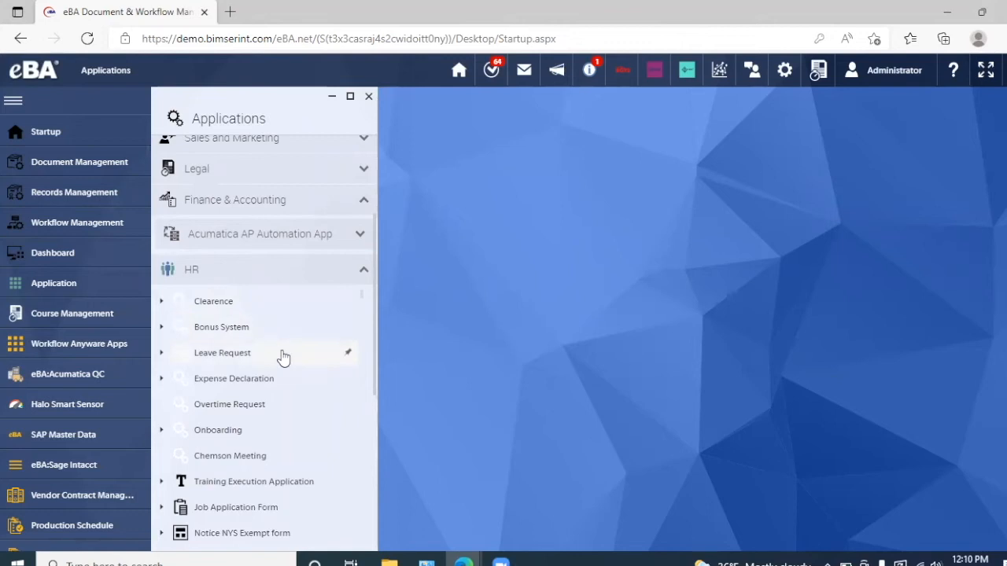
mouse_move(276, 384)
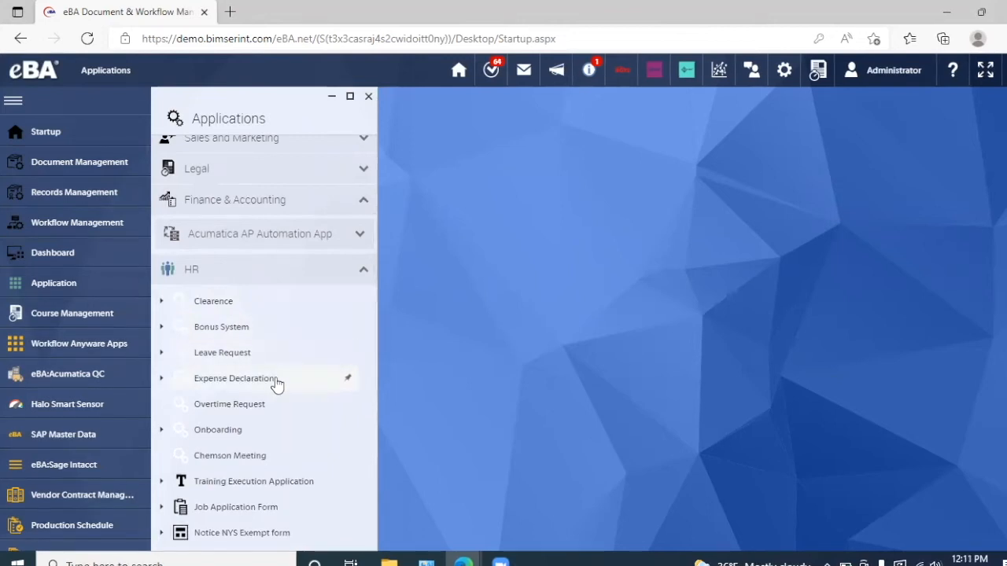
Expand Expense Declaration under HR and start a New Record
click(234, 379)
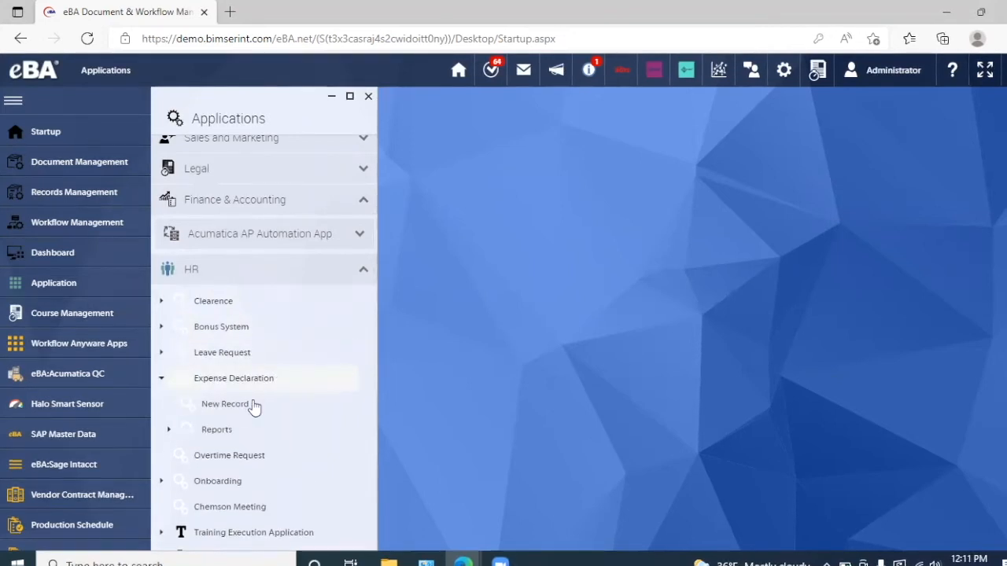
click(224, 404)
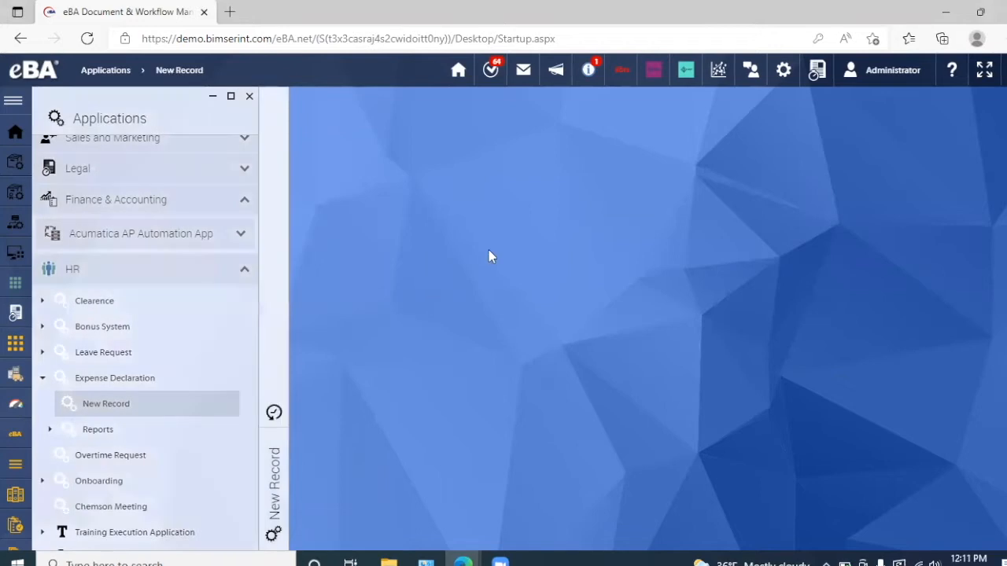
Load the blank Expense Claim Form with Global Id, requester, date and email prefilled
click(106, 403)
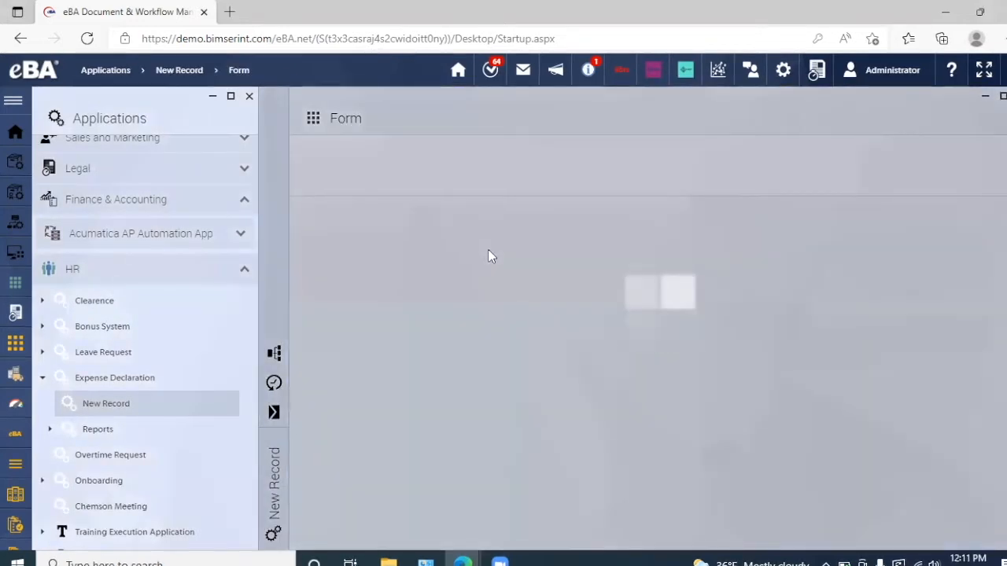
click(106, 403)
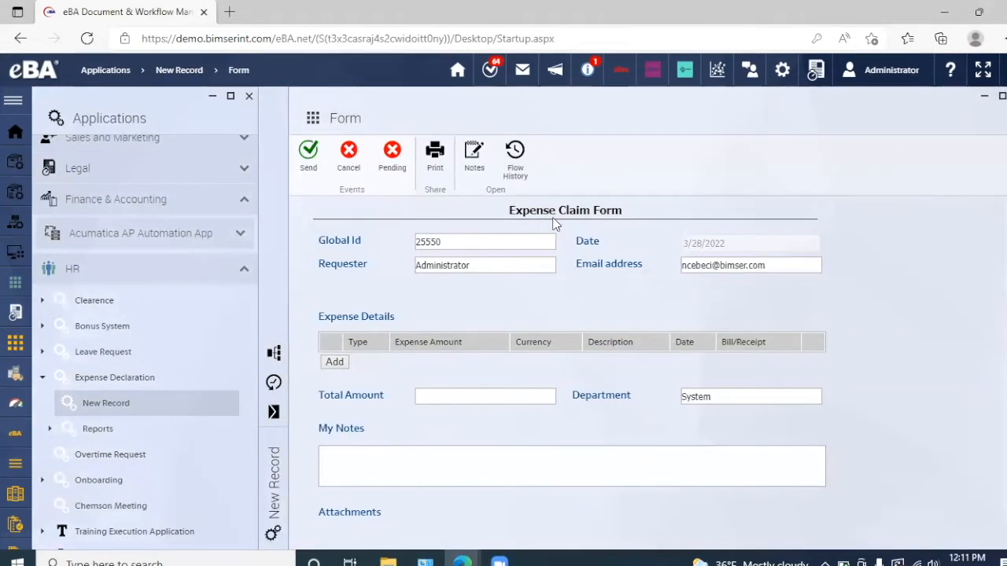
mouse_move(579, 223)
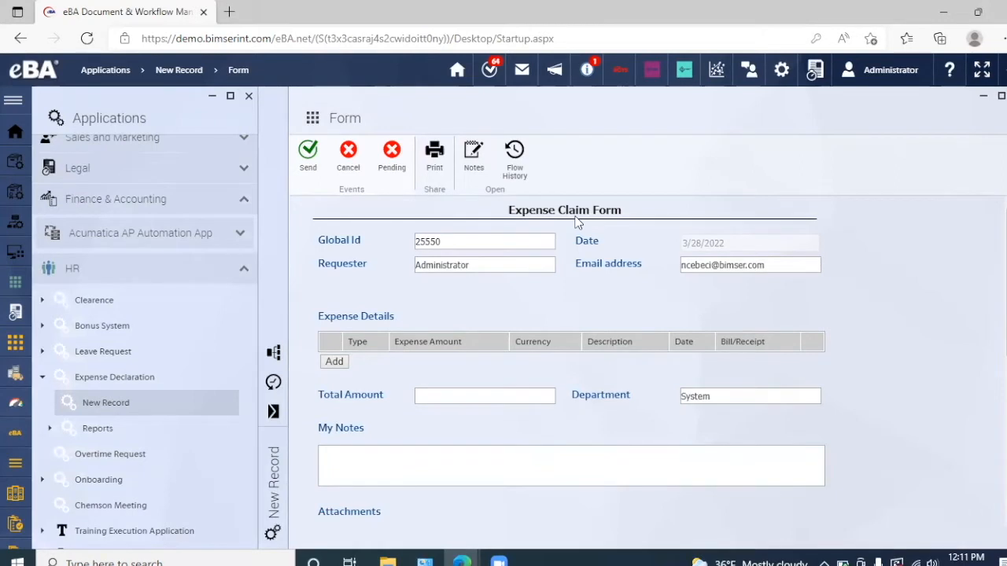
mouse_move(615, 250)
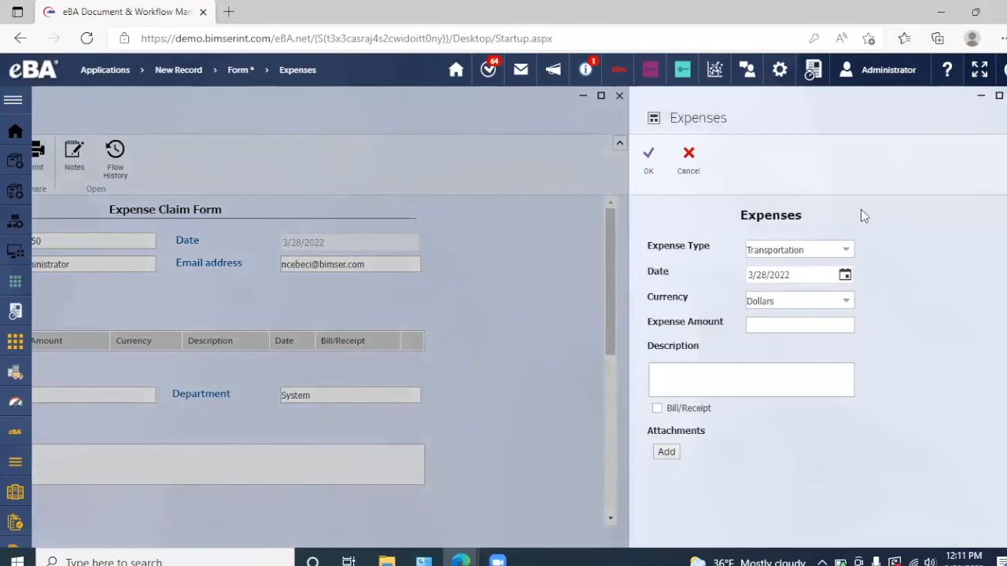
Enter a Food expense of 100 Dollars from saved data, then cancel the entry
click(799, 249)
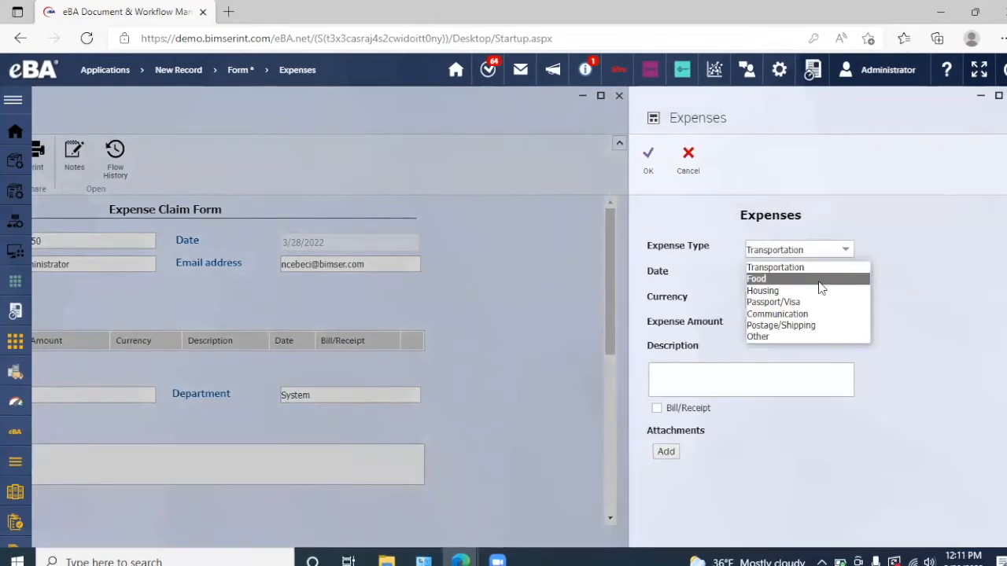
click(756, 278)
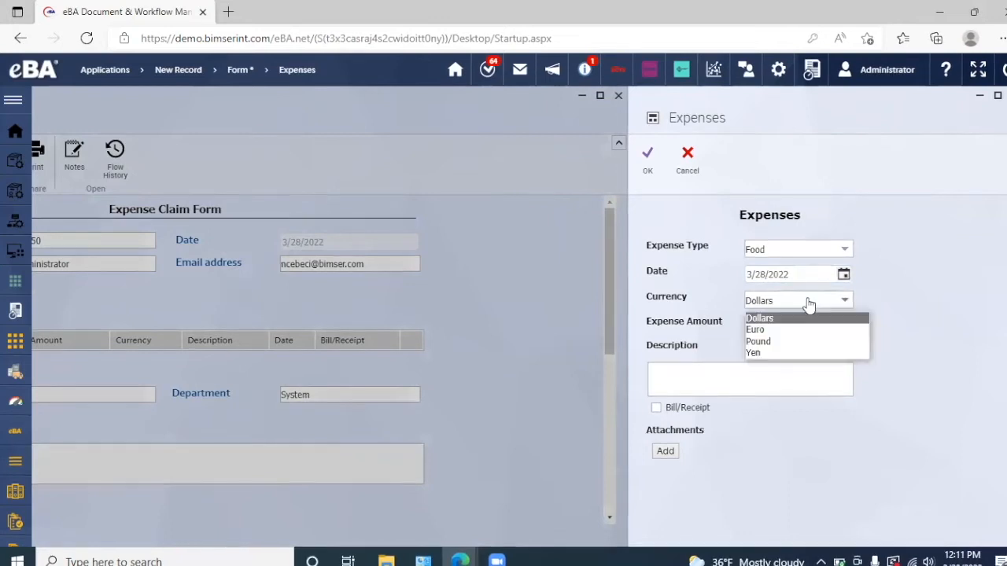
click(759, 318)
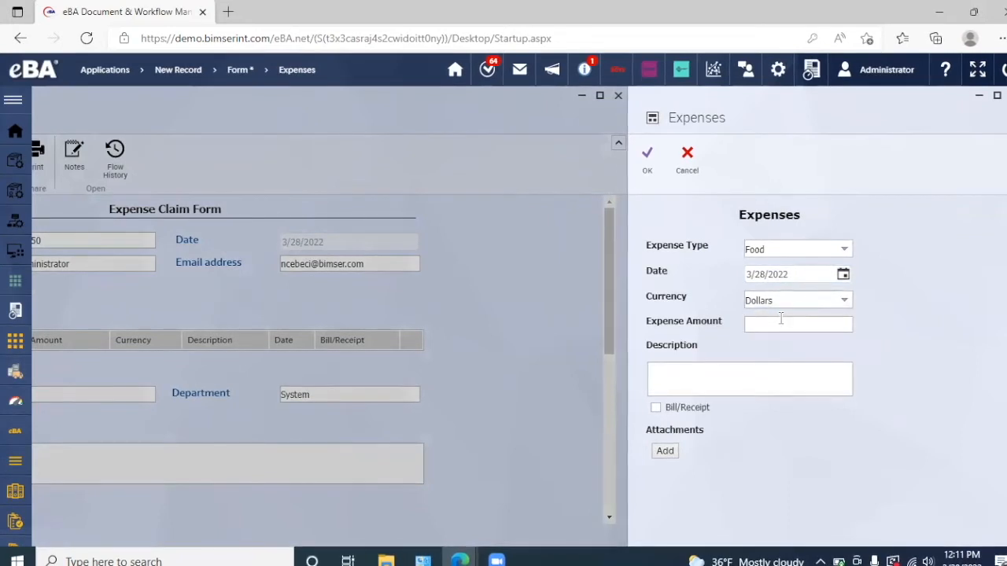
click(796, 323)
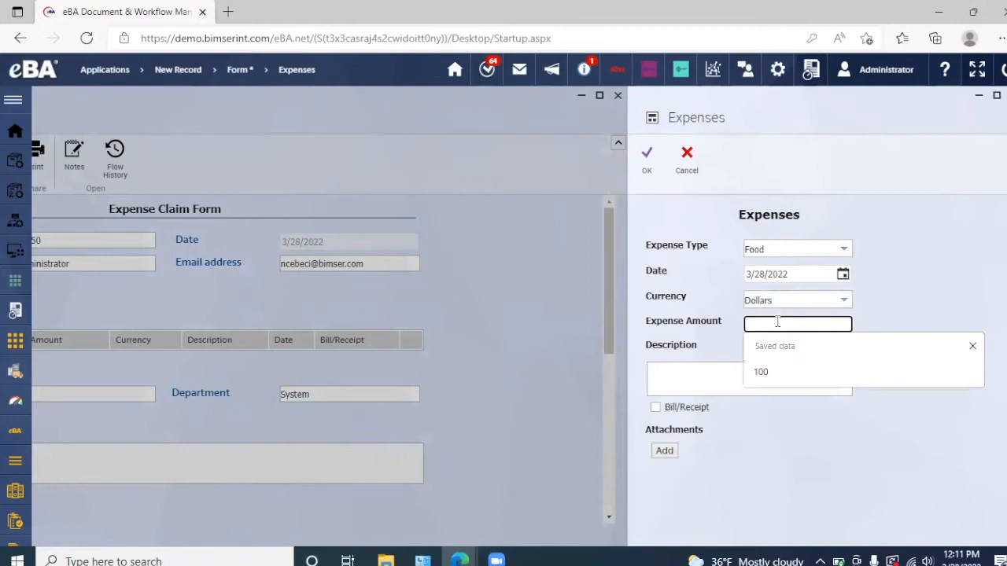
click(761, 372)
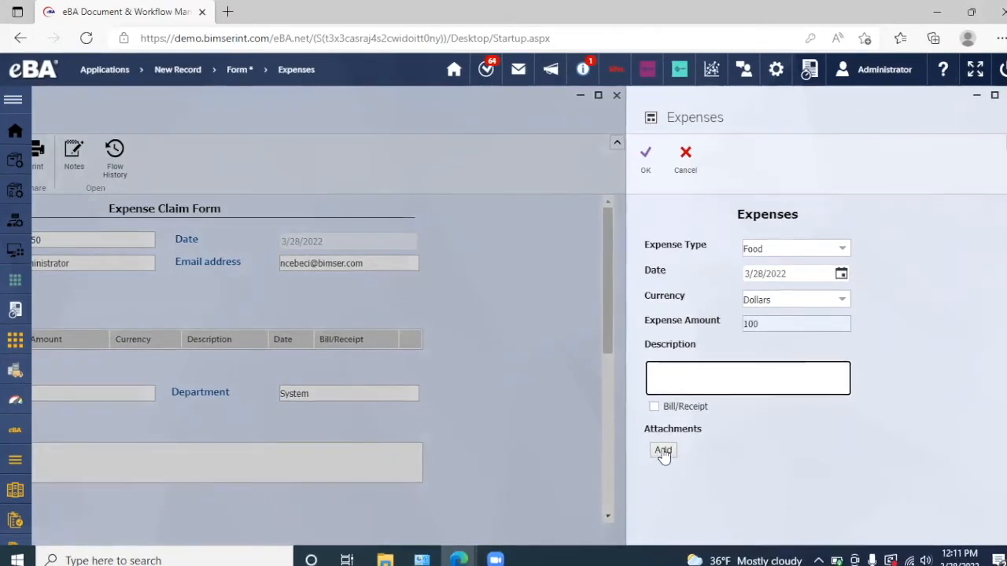
mouse_move(707, 162)
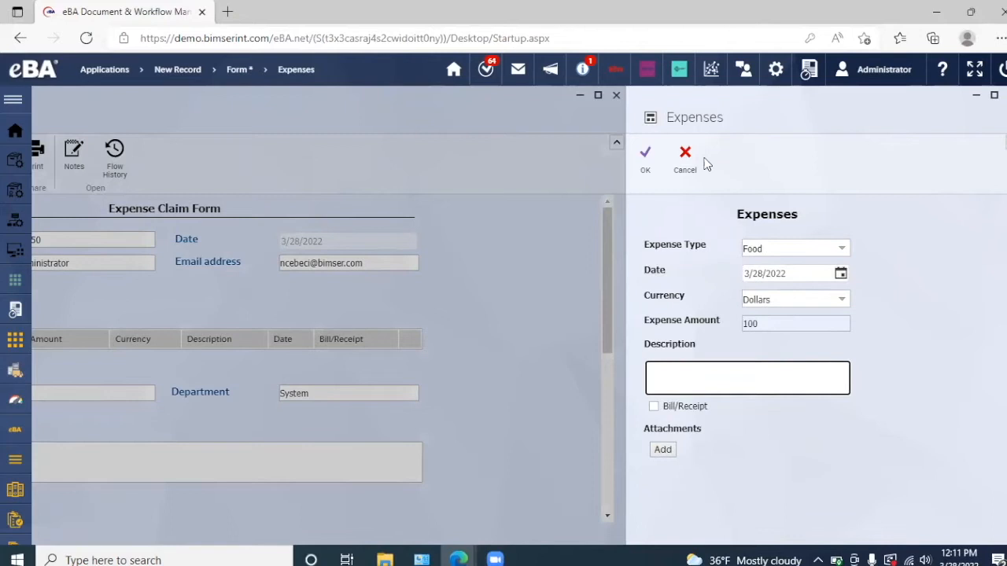
click(684, 151)
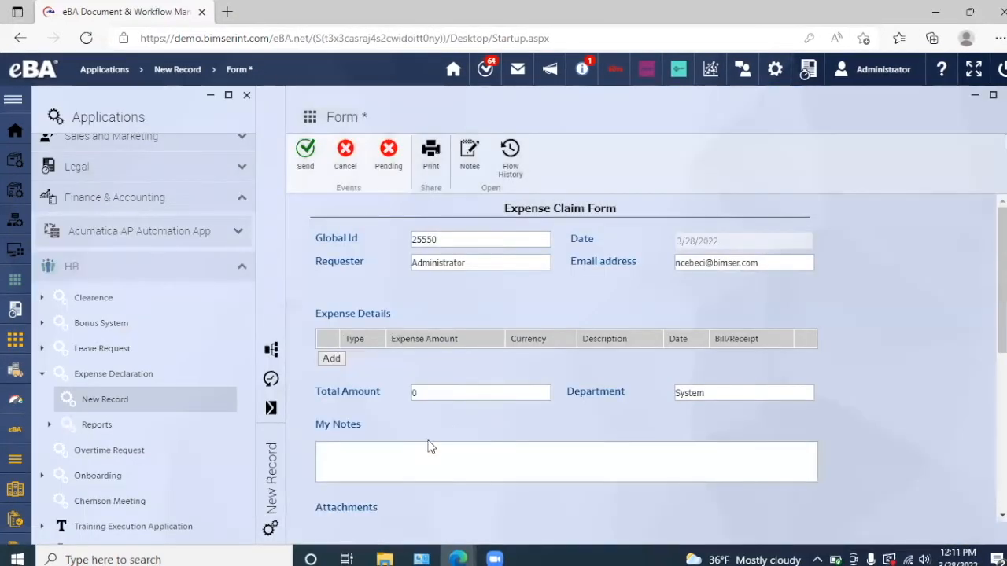
mouse_move(426, 439)
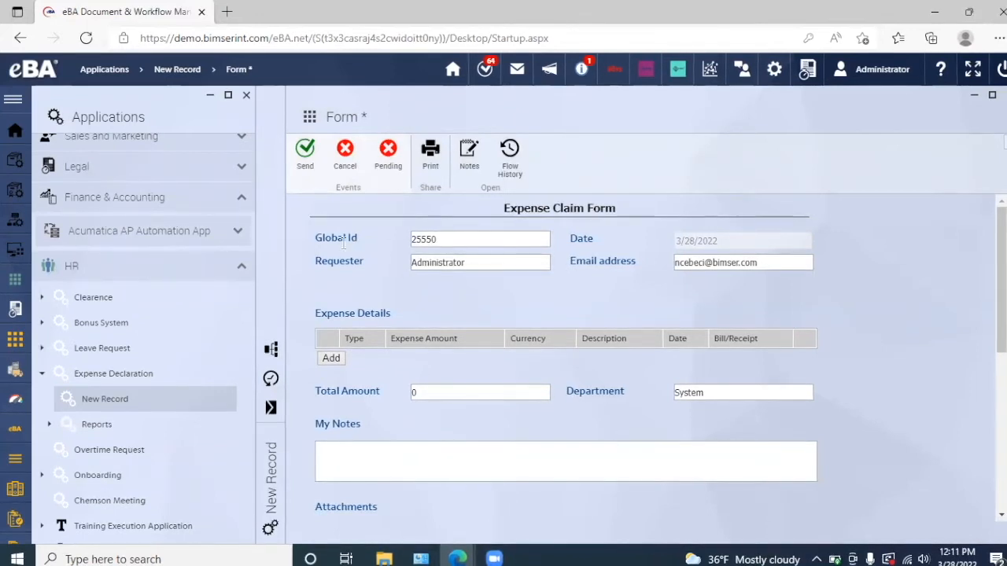
mouse_move(271, 353)
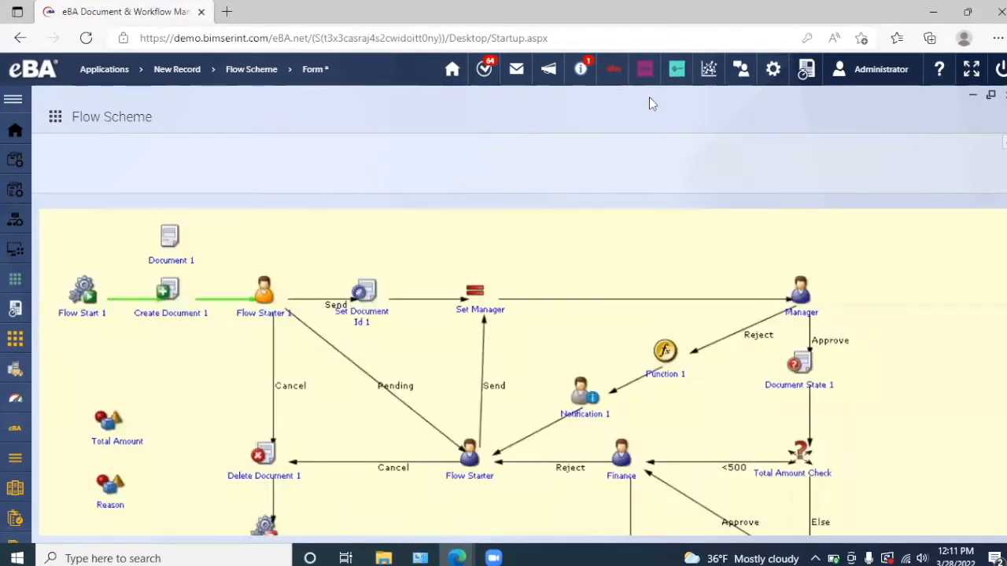
mouse_move(249, 326)
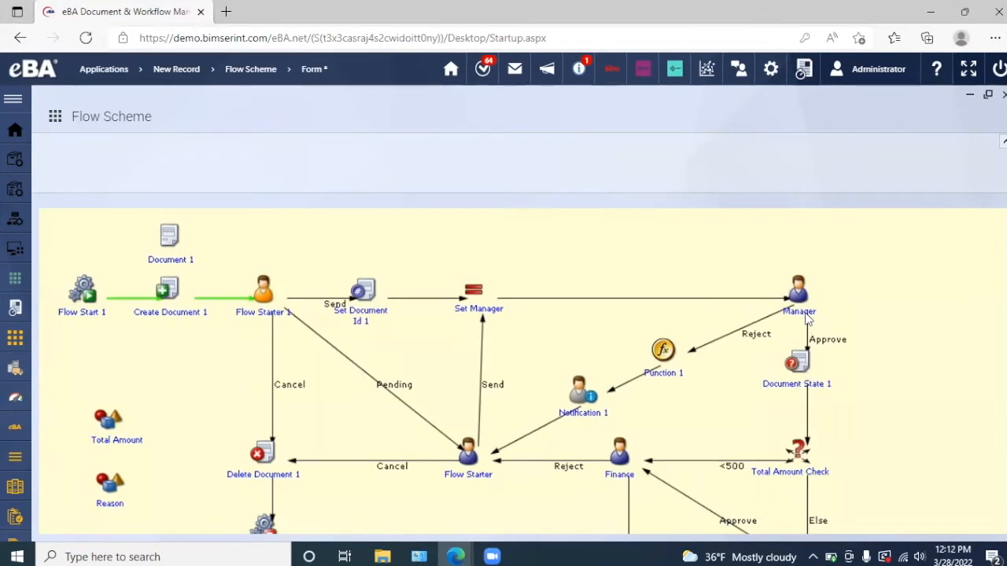
mouse_move(495, 459)
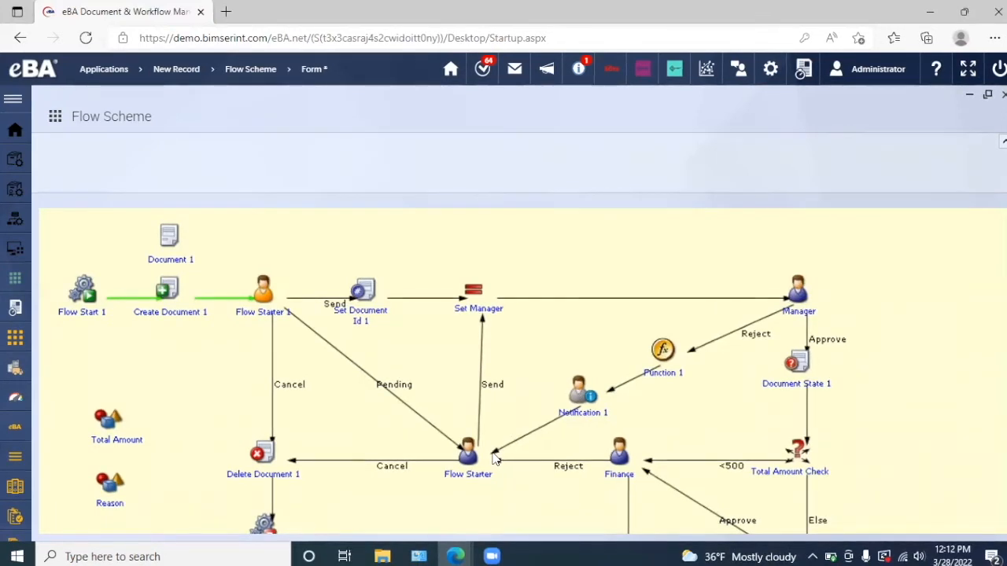
mouse_move(575, 415)
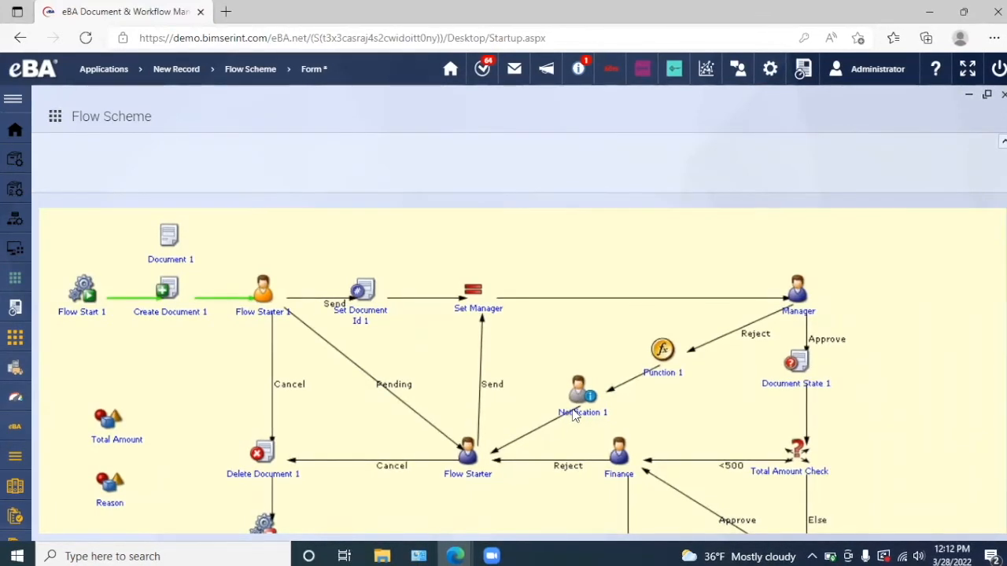
Scroll the flow scheme down to President approval, Export to PDF and flow ends
scroll(down, 3)
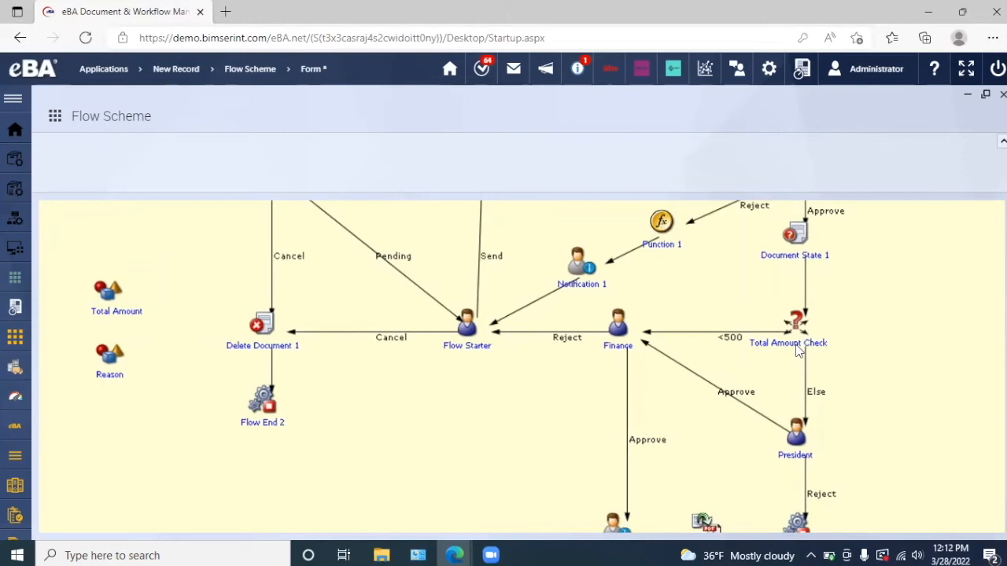
mouse_move(555, 386)
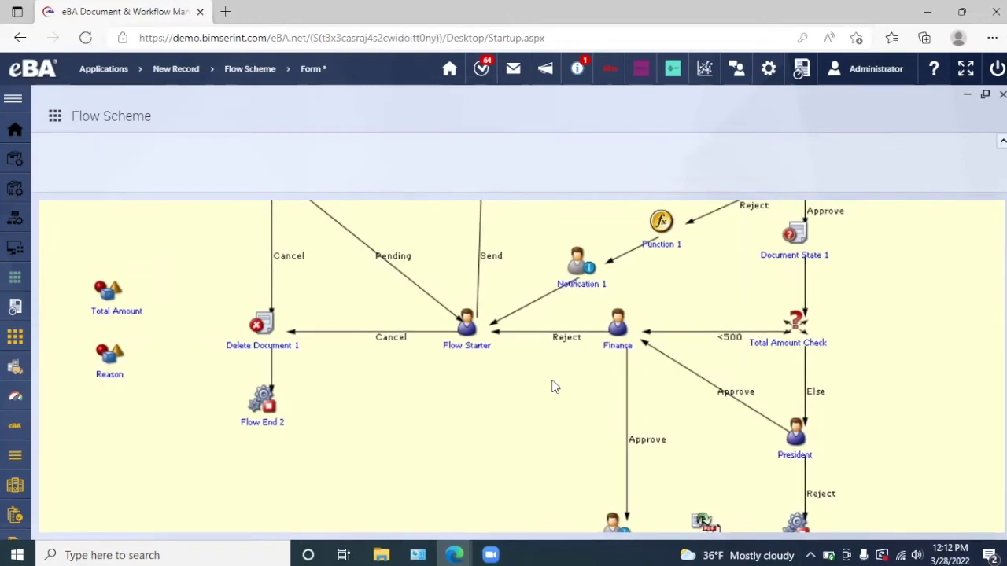
scroll(down, 3)
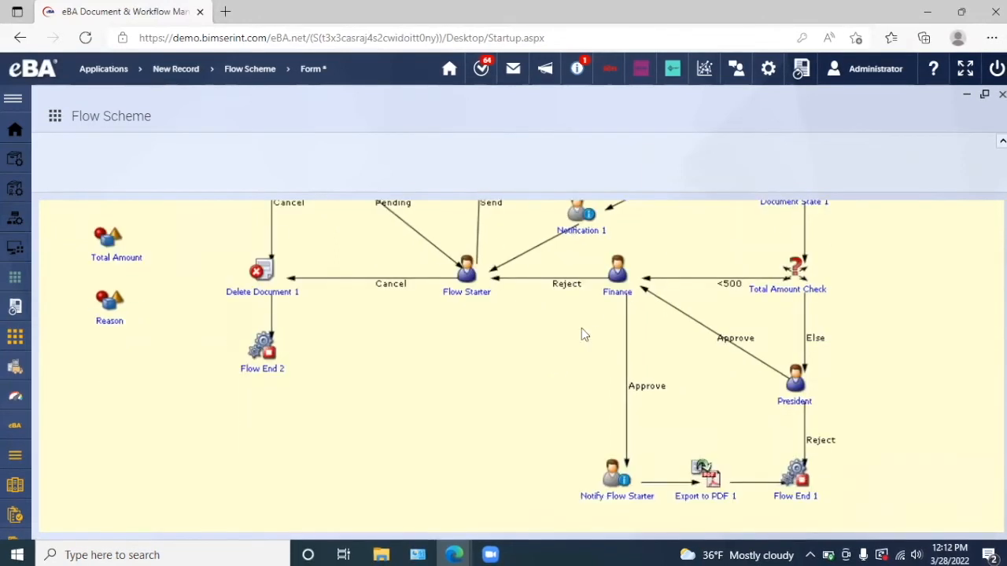
mouse_move(601, 455)
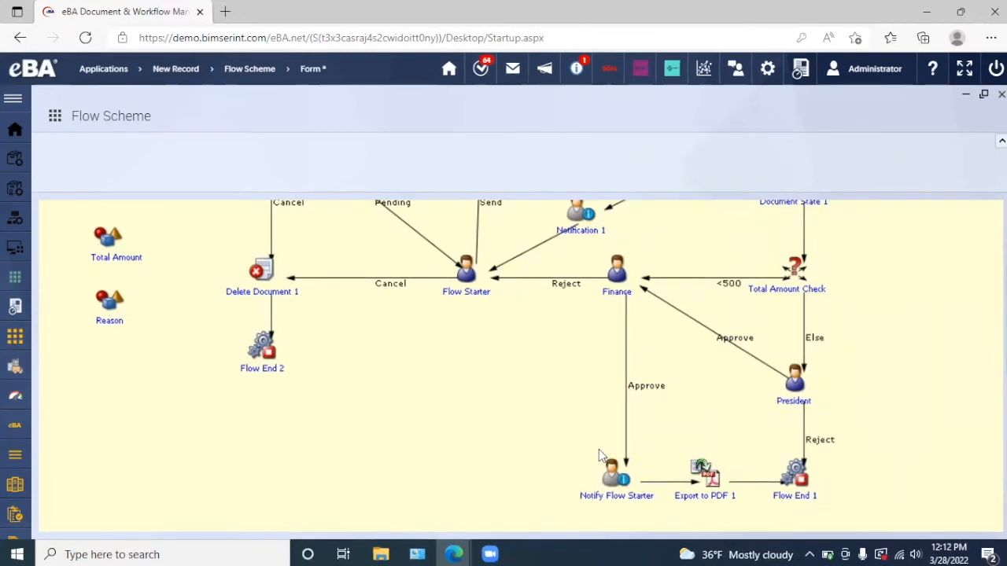
mouse_move(827, 410)
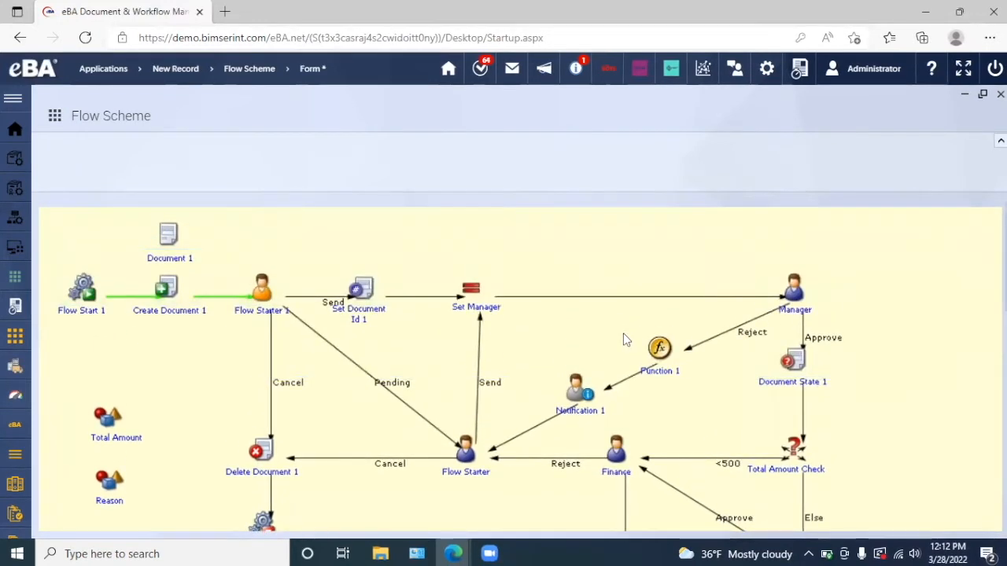
mouse_move(533, 358)
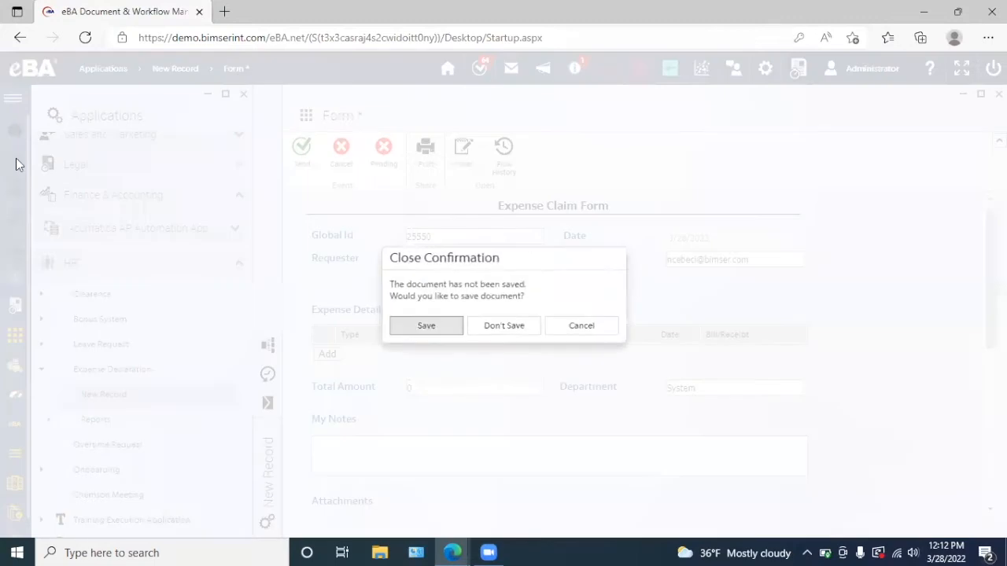
Close the Expense Claim Form with Don't Save
click(502, 325)
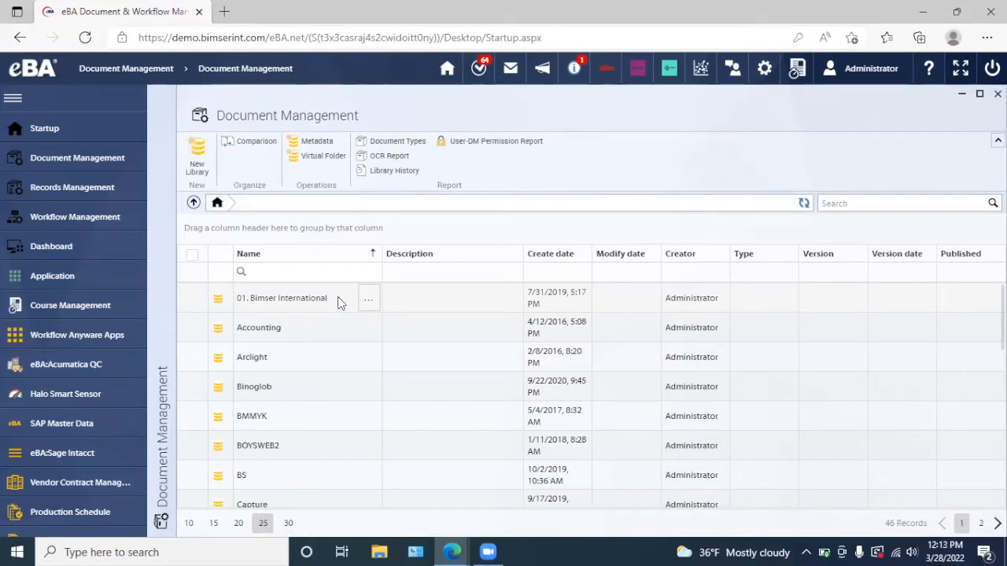
mouse_move(295, 301)
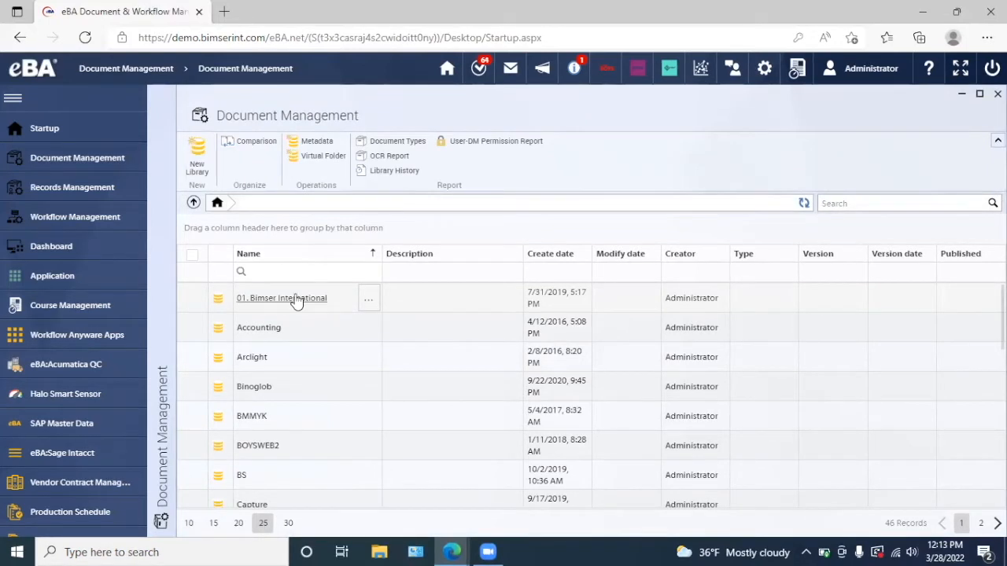
Open the 01. Bimser International library, then BEAM- Acumatica Integration Handbook.docx
click(281, 298)
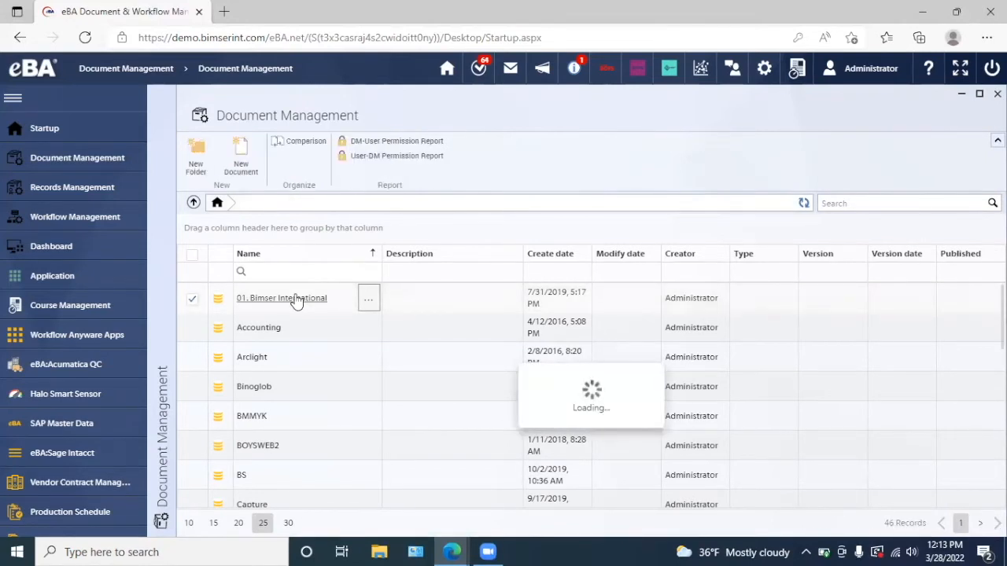
double_click(281, 298)
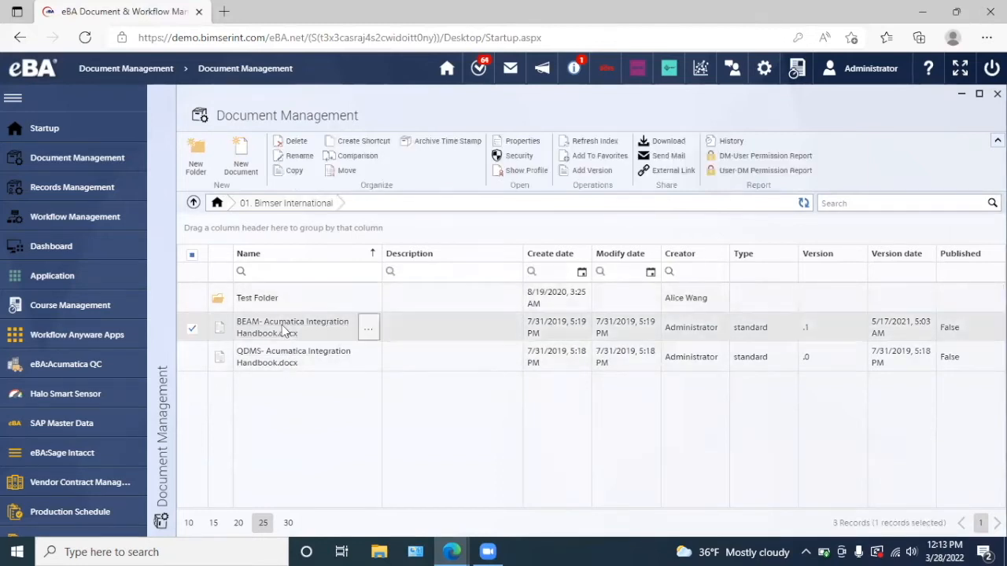
double_click(284, 328)
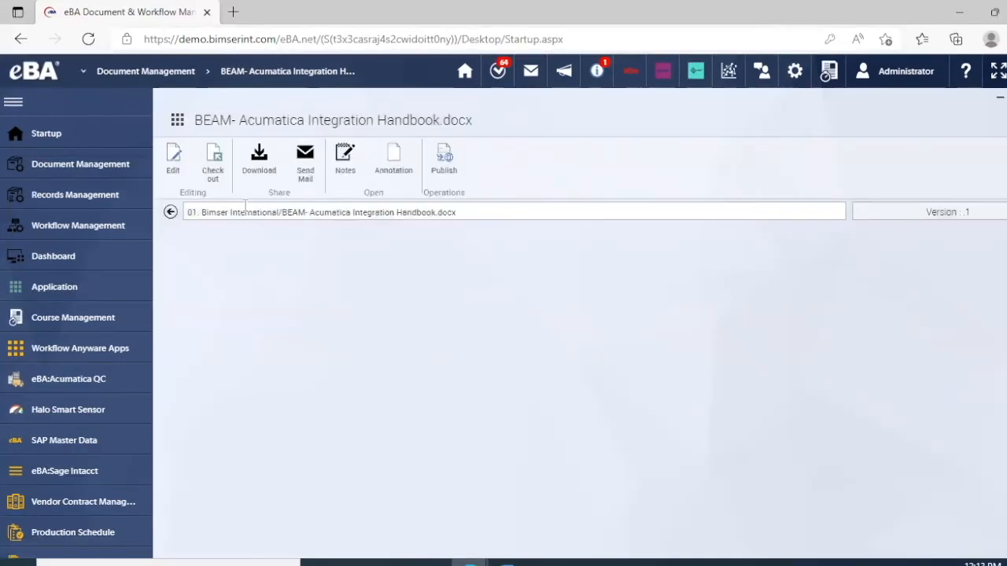
mouse_move(444, 162)
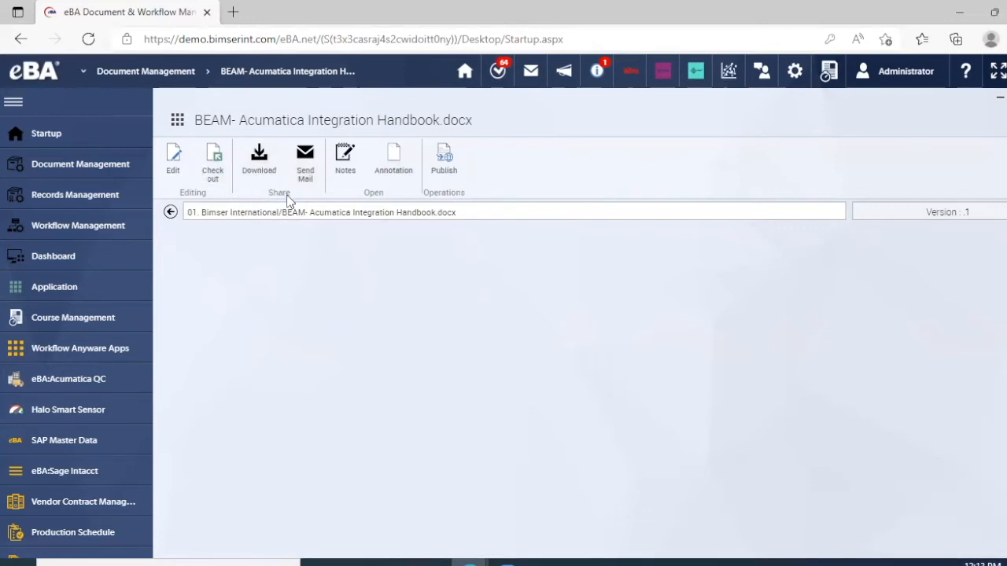
mouse_move(346, 165)
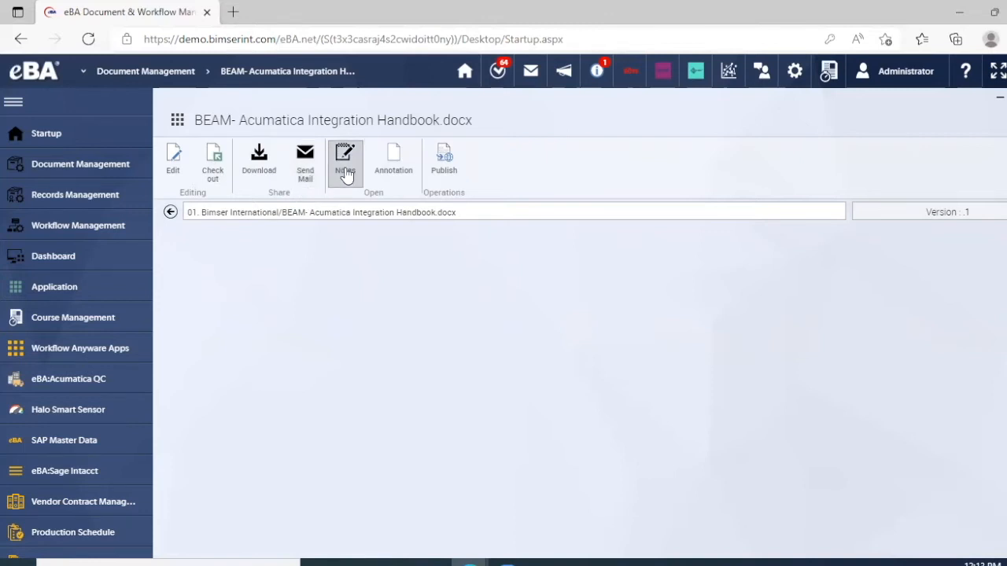
mouse_move(393, 165)
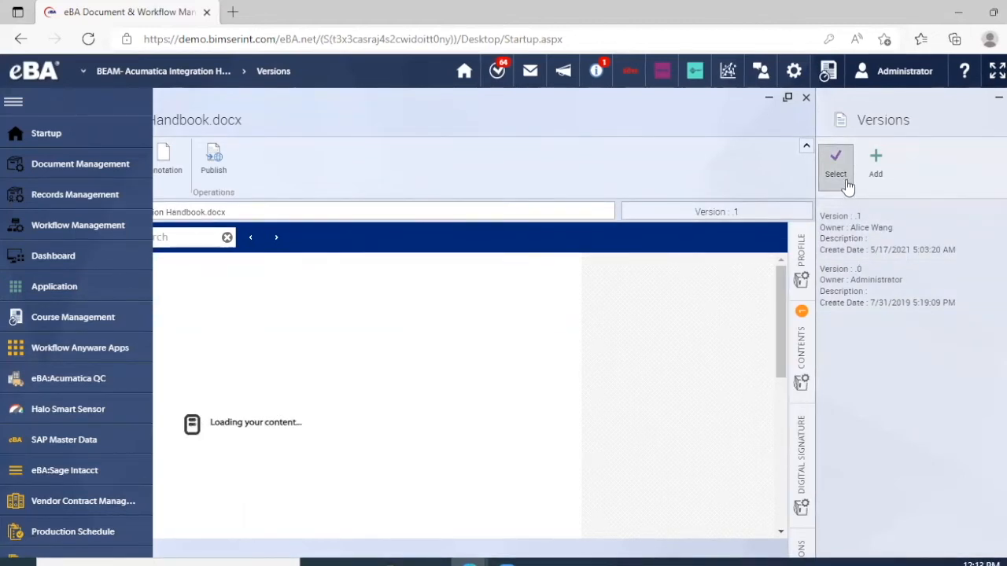
mouse_move(875, 157)
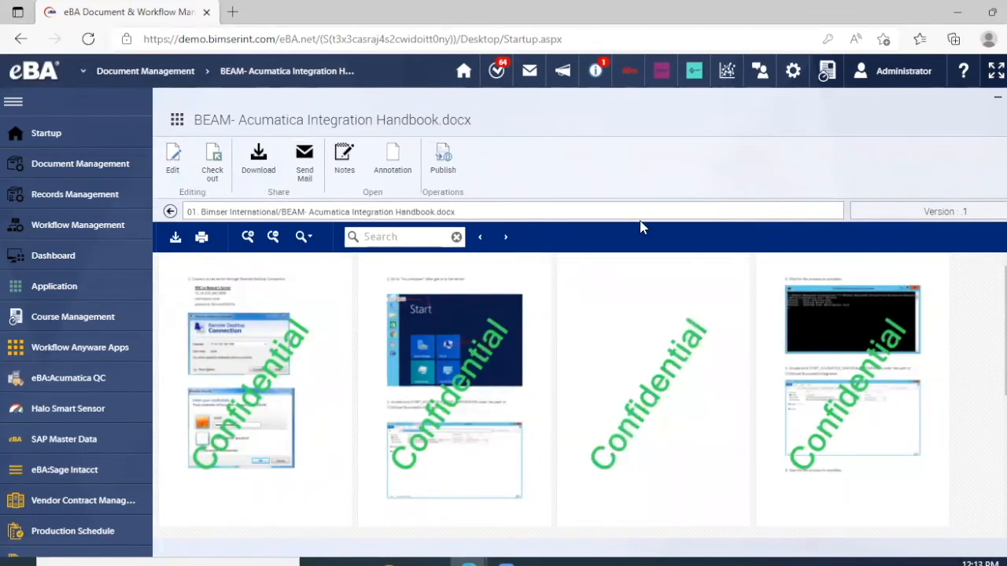
Open the handbook's Notes and begin a New Note
click(344, 153)
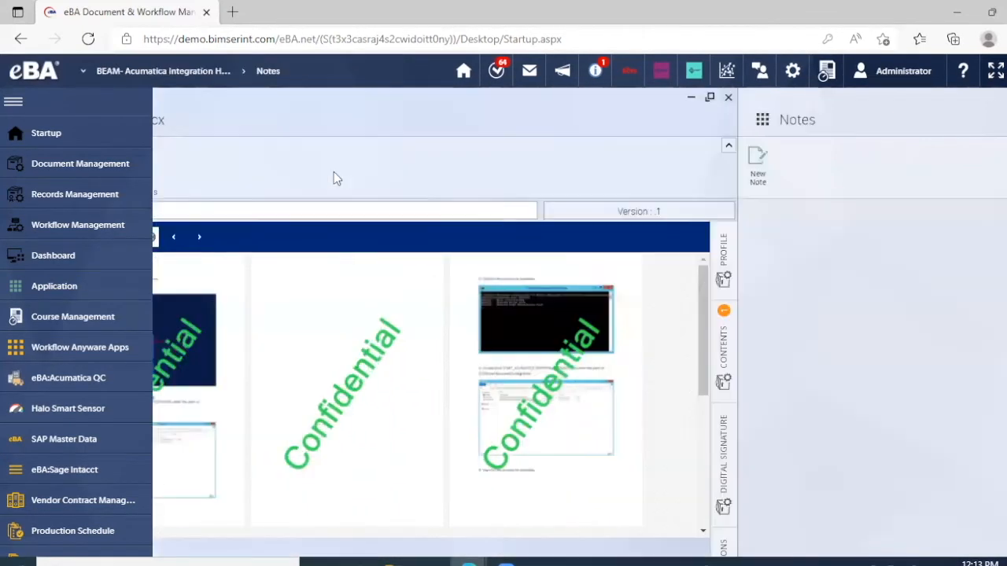
click(757, 162)
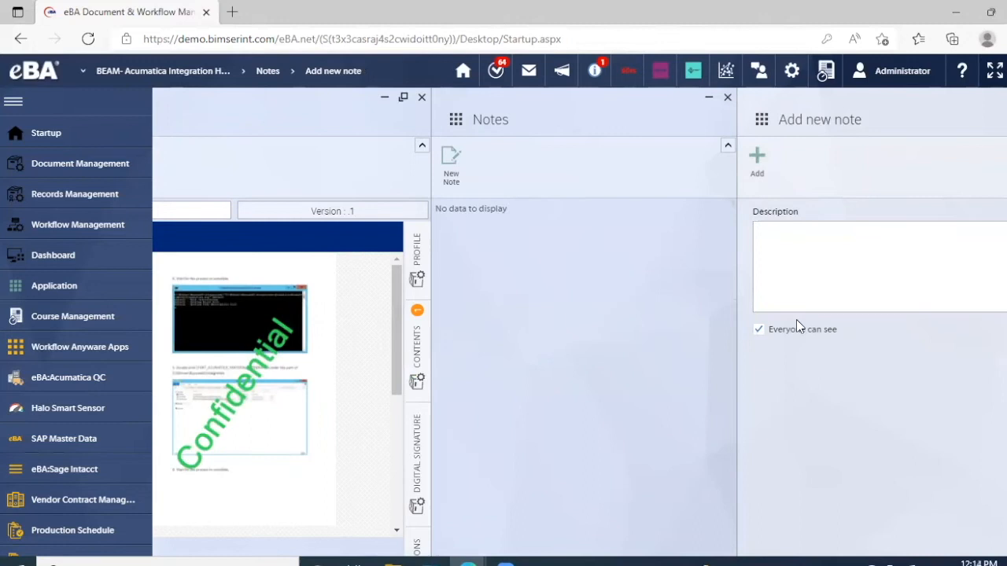
click(760, 330)
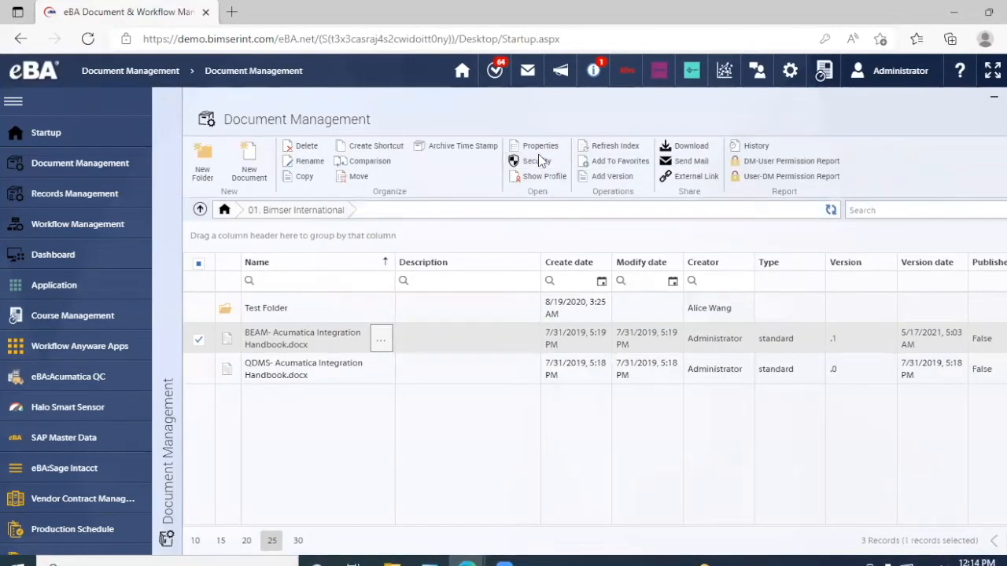
mouse_move(730, 186)
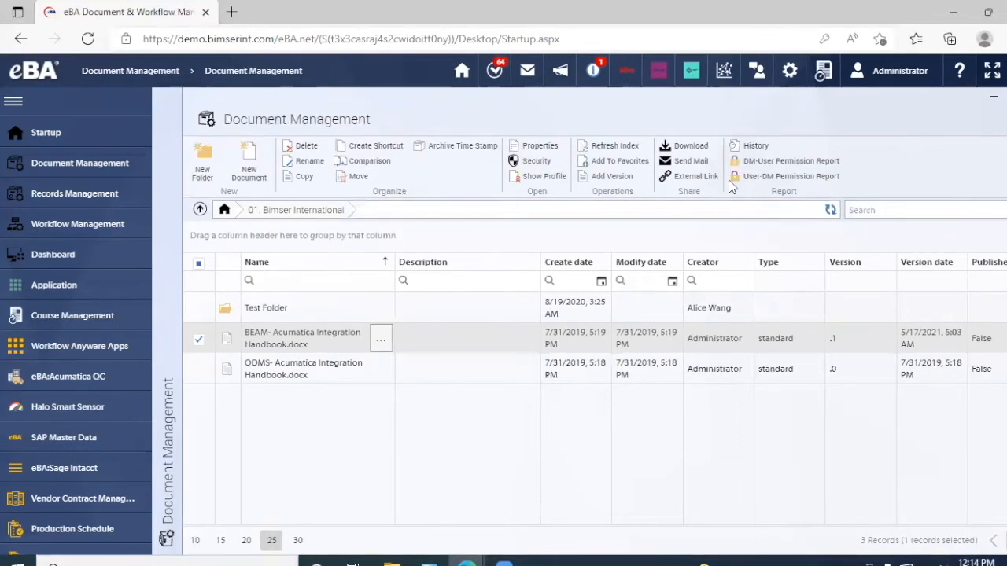
click(536, 161)
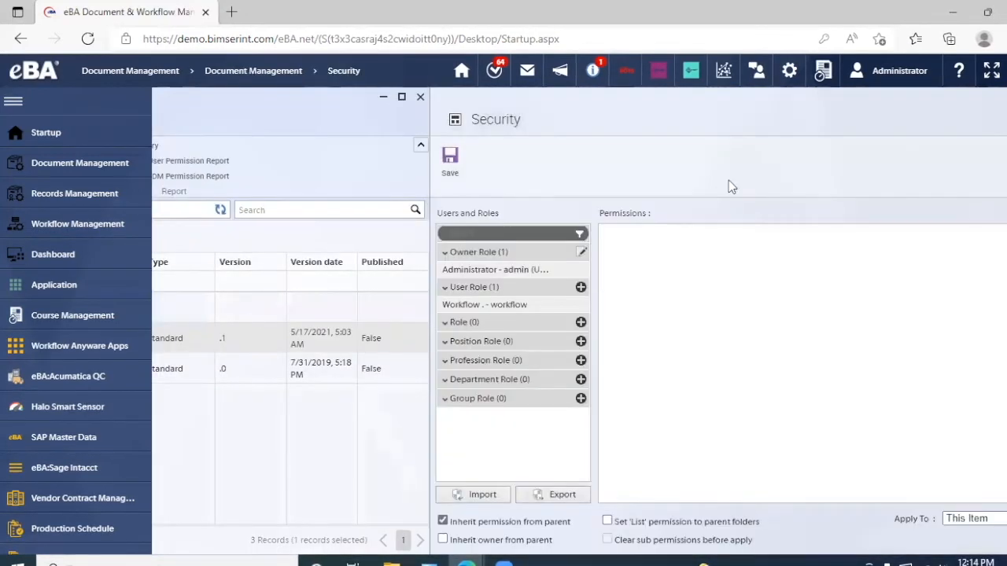
click(507, 269)
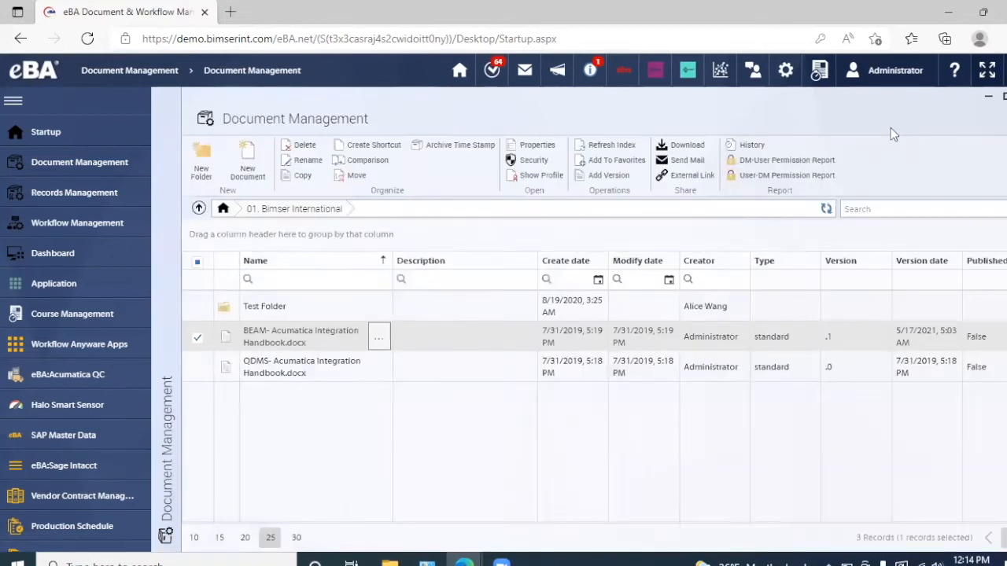
mouse_move(692, 174)
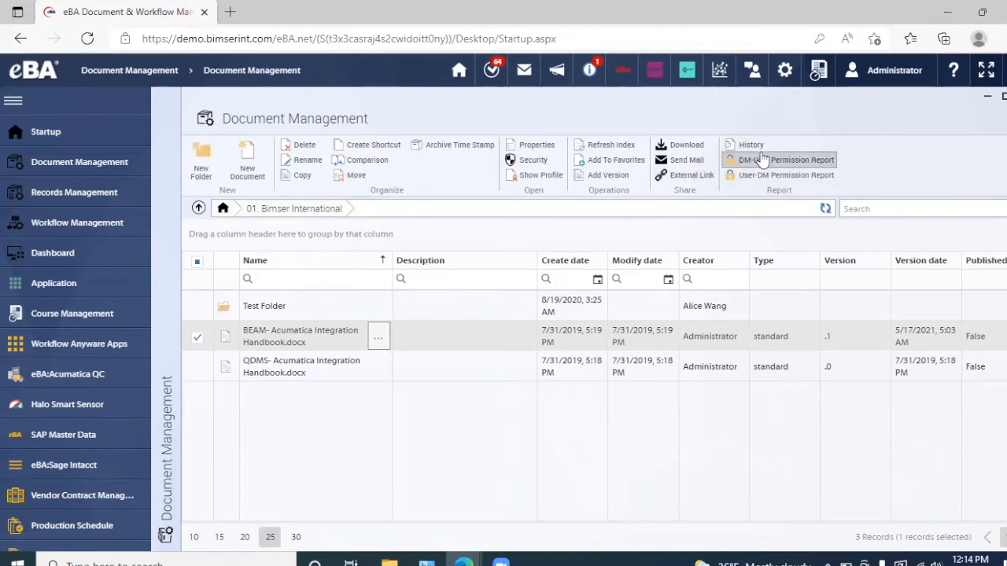
click(749, 144)
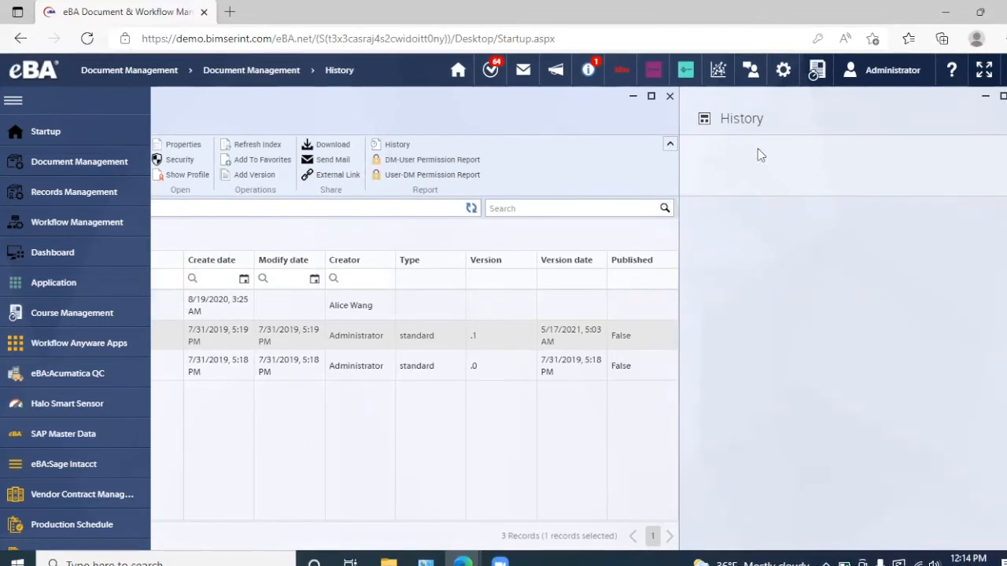
click(397, 144)
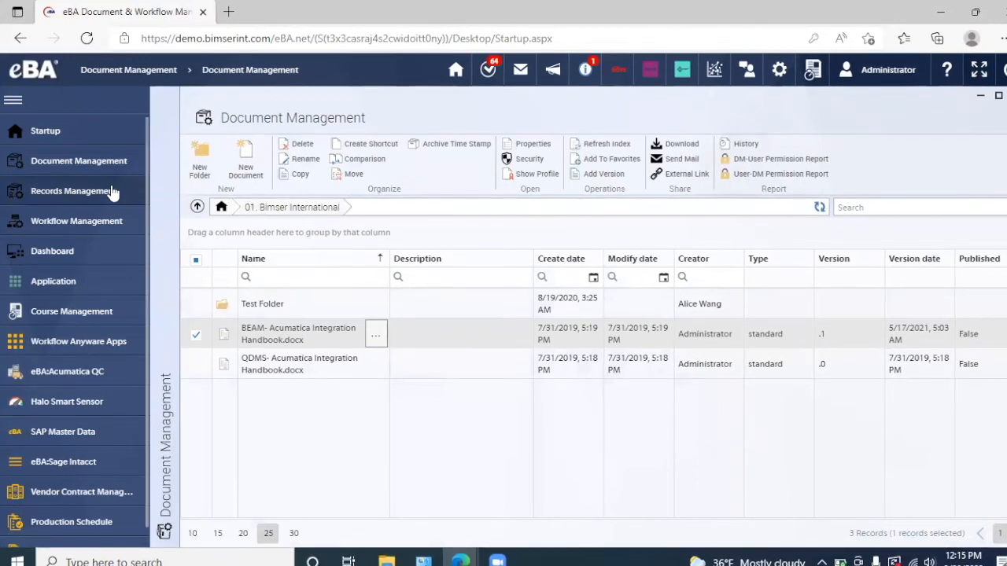
Browse records into the Finance library's Tax Notices folder, then switch to Workflow Management
click(73, 190)
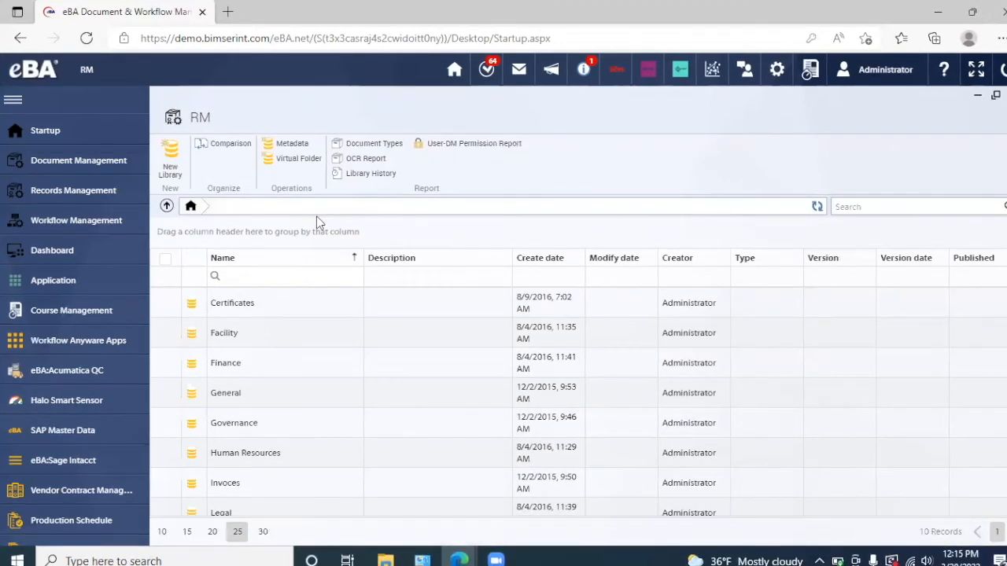
mouse_move(283, 436)
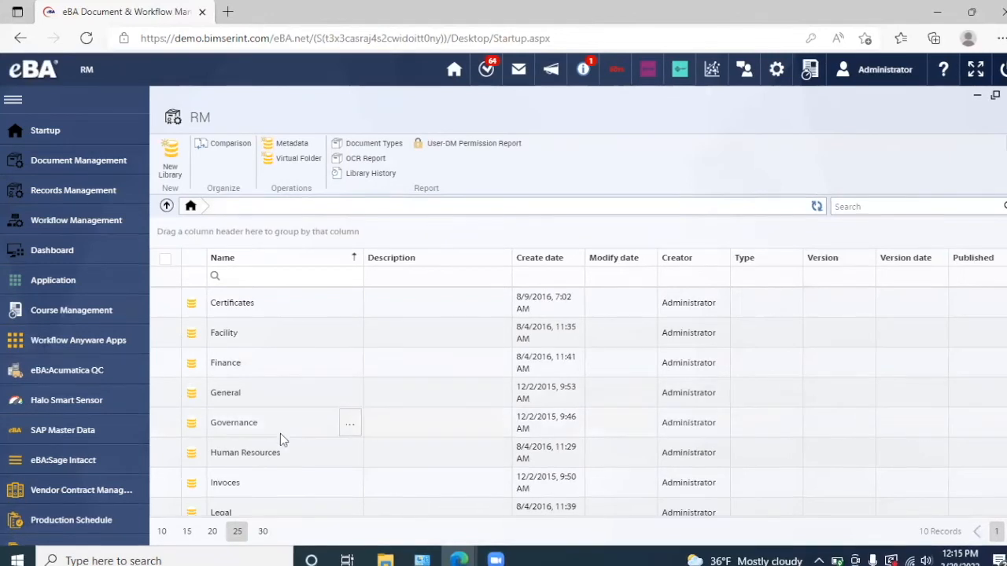
scroll(down, 3)
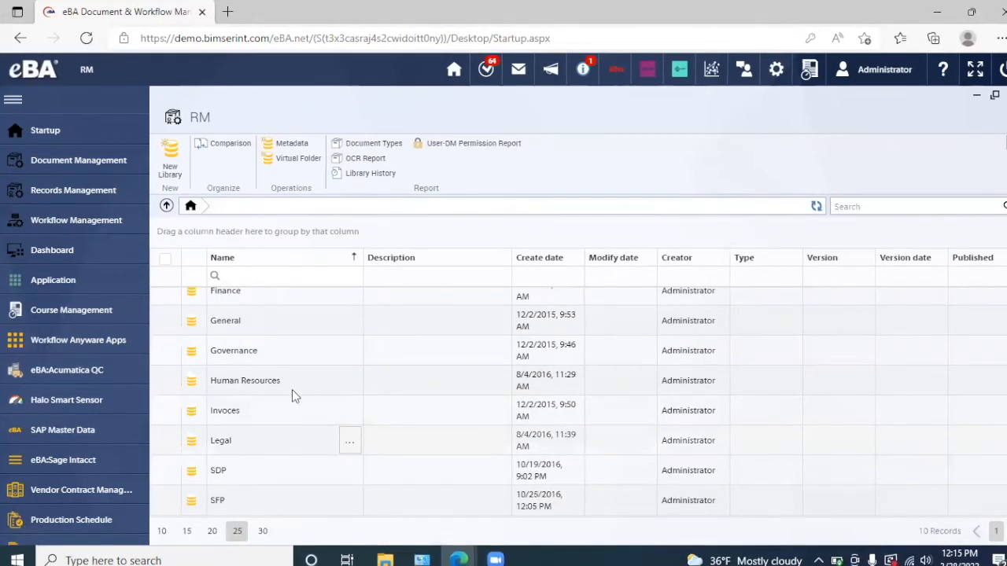
mouse_move(291, 386)
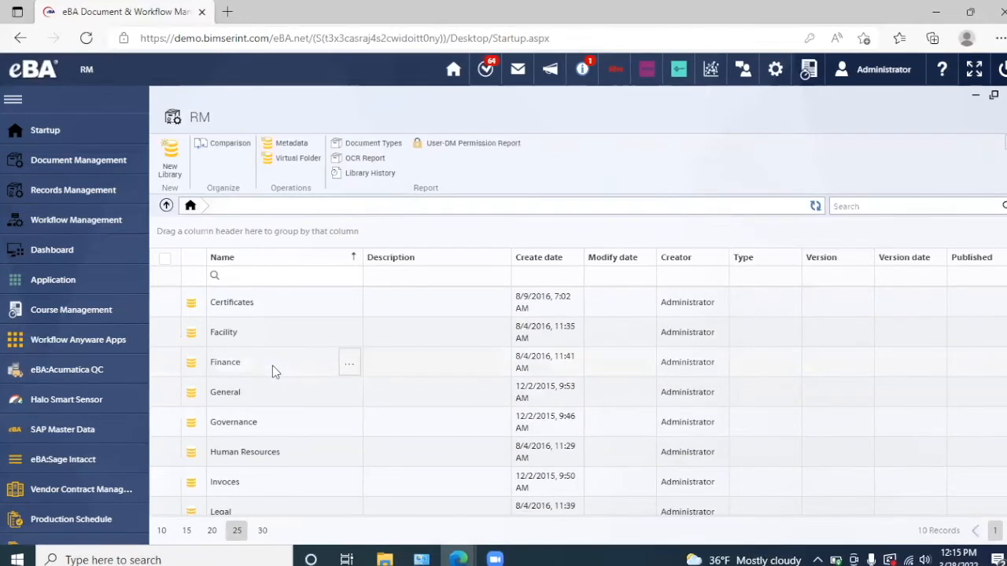
click(165, 362)
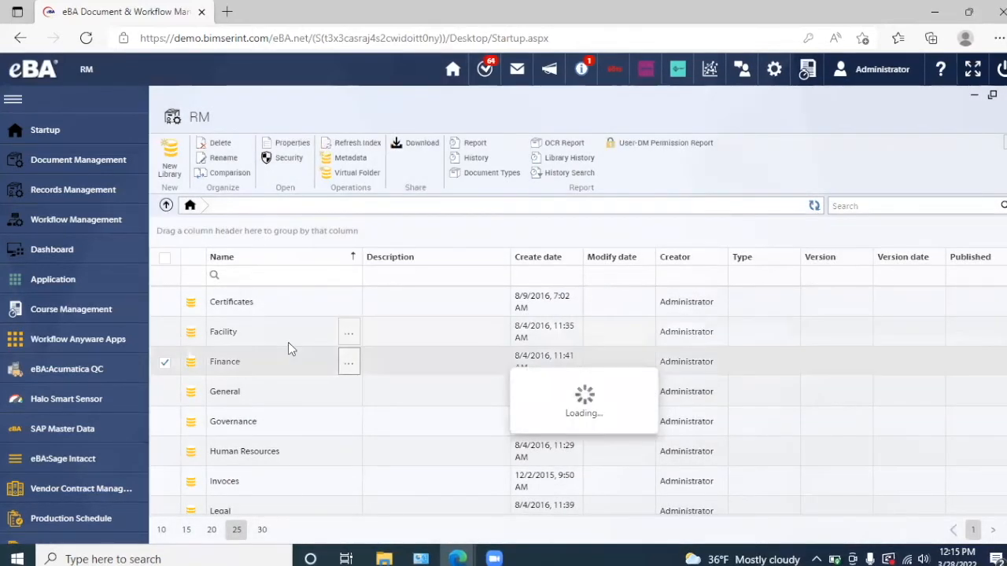
double_click(225, 361)
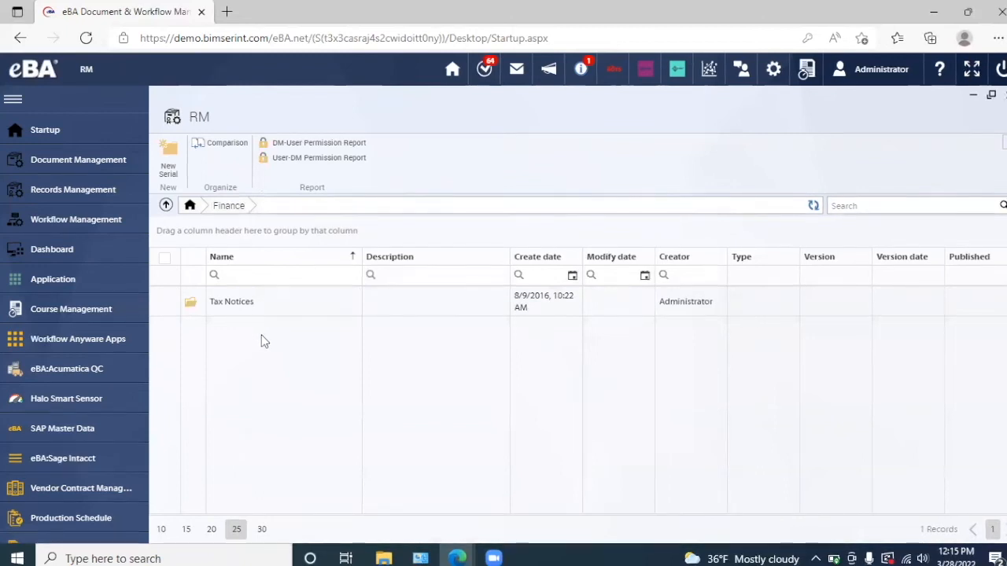
mouse_move(240, 308)
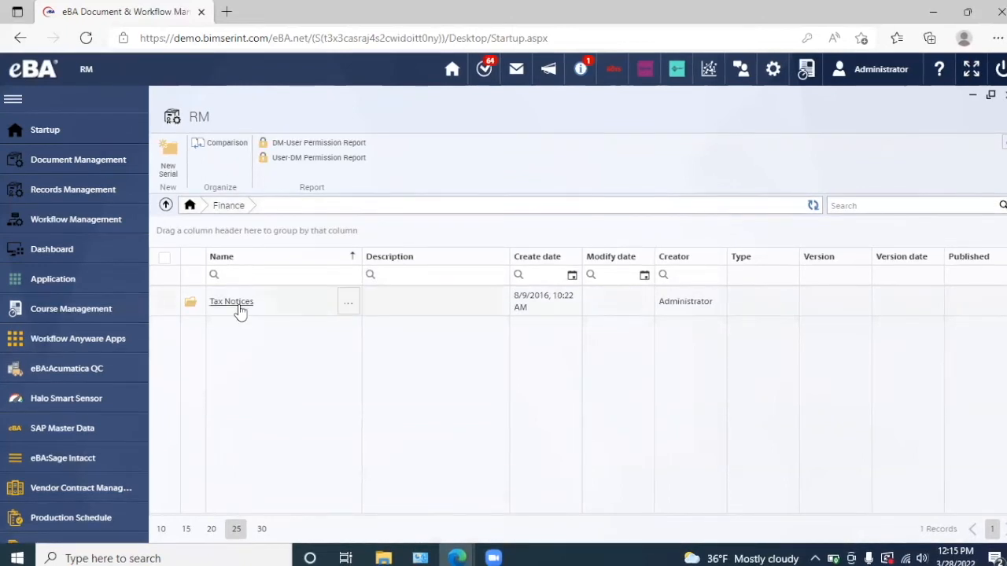
click(164, 301)
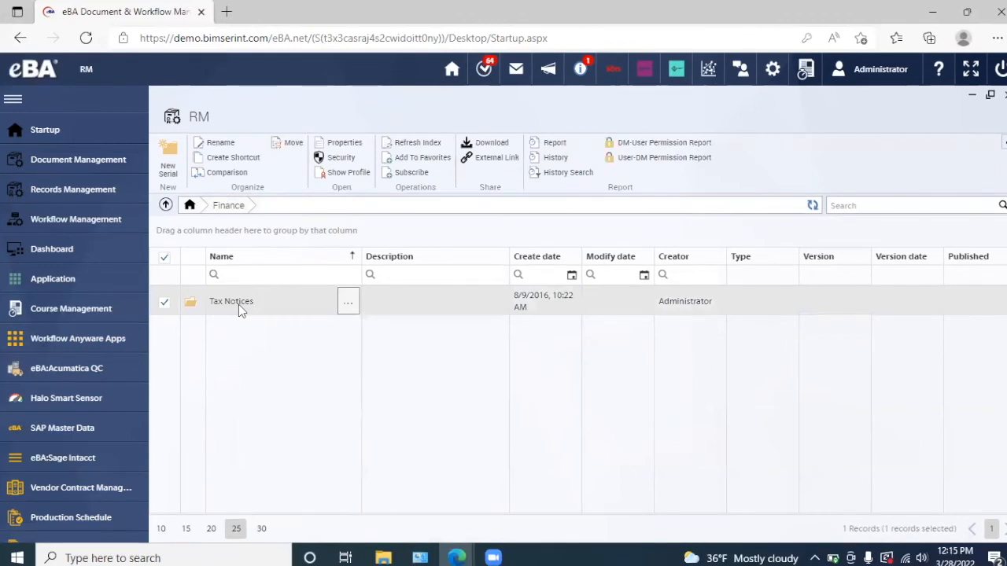
click(230, 301)
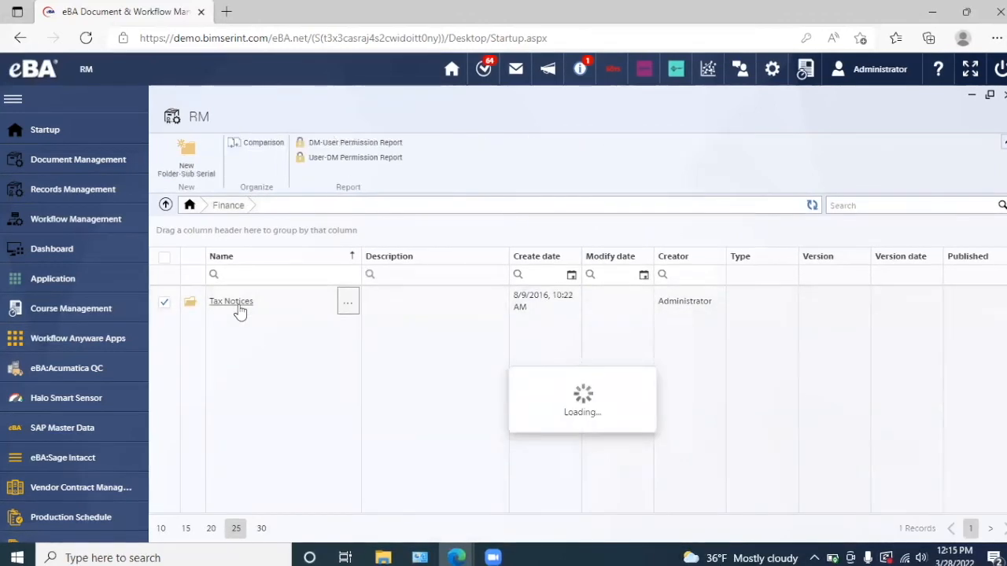
click(231, 301)
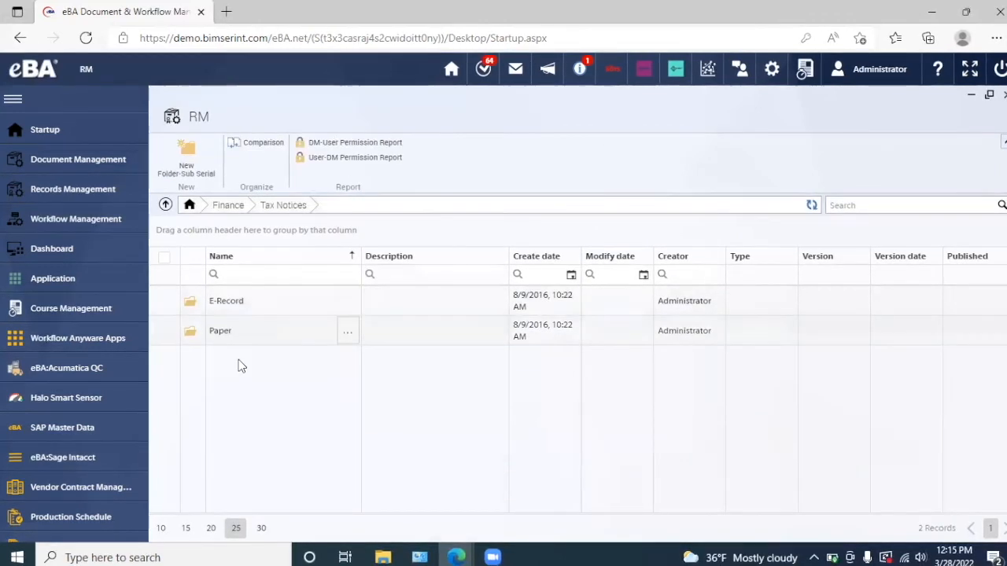
mouse_move(195, 349)
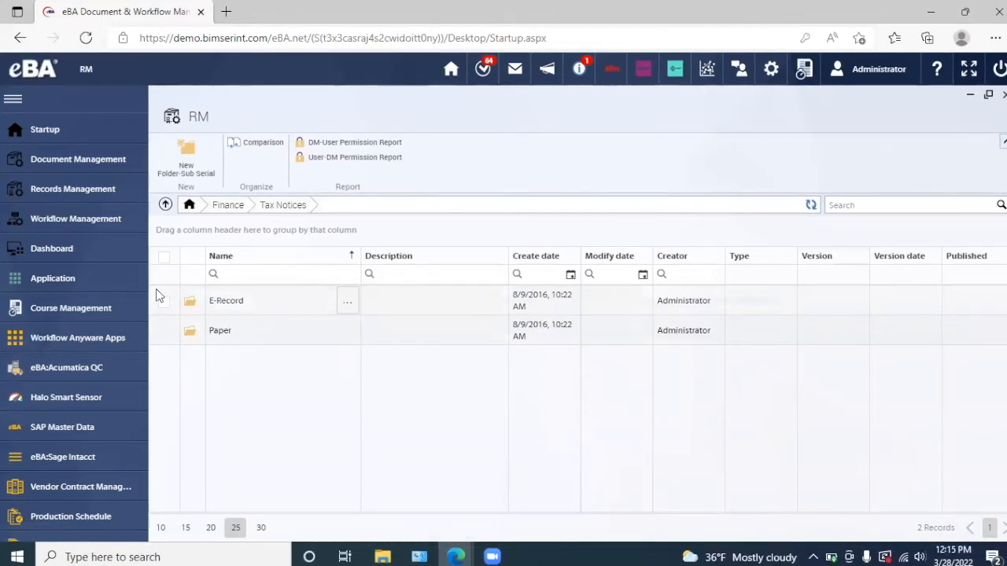
mouse_move(110, 219)
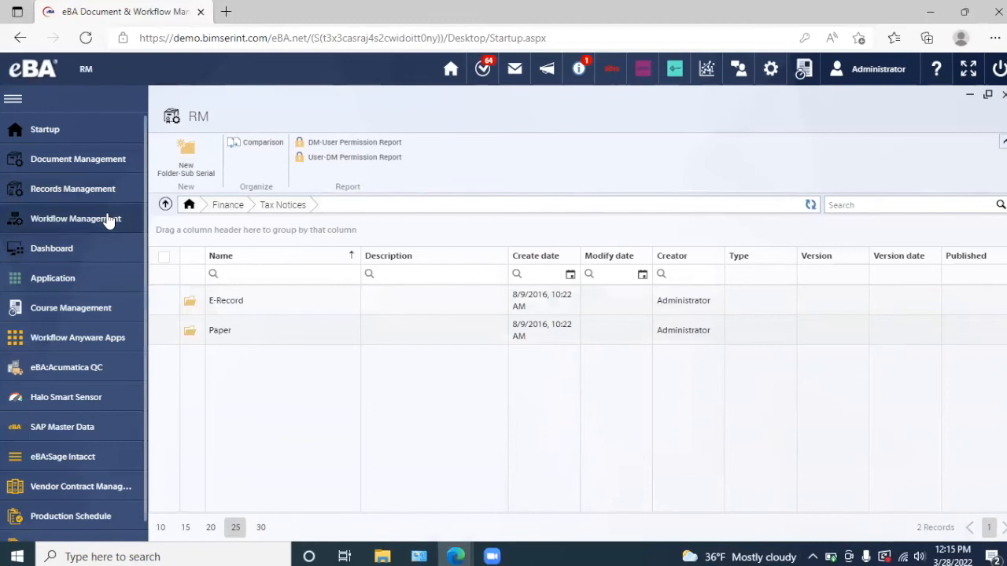
click(75, 218)
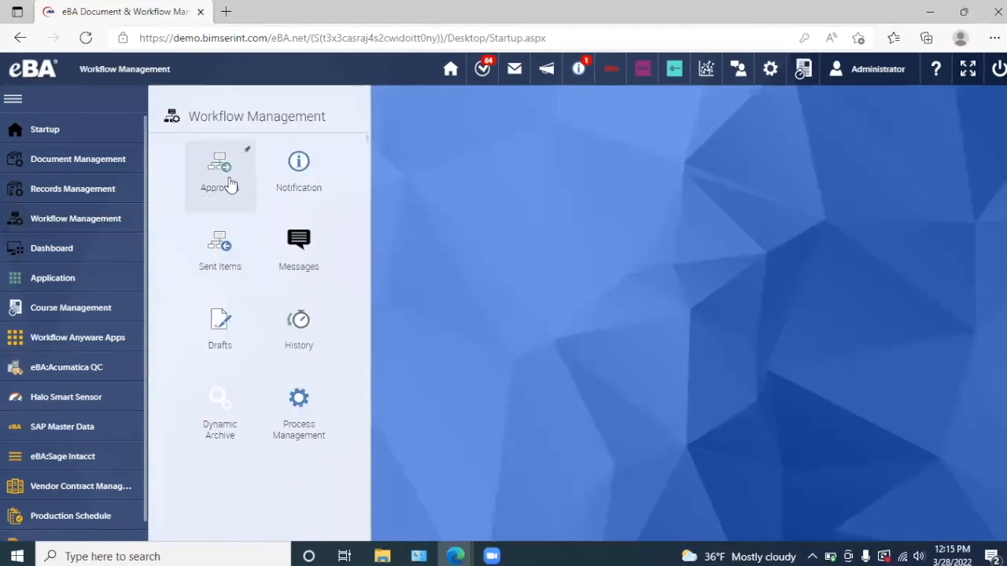
View Approvals, Notifications and Sent Items, then bring up the Dashboard list
click(219, 170)
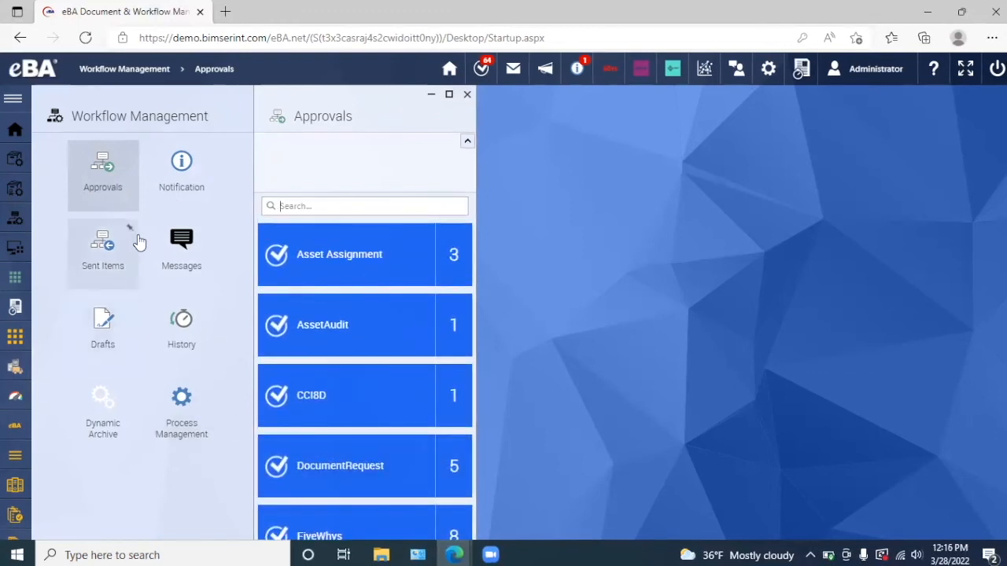
click(180, 169)
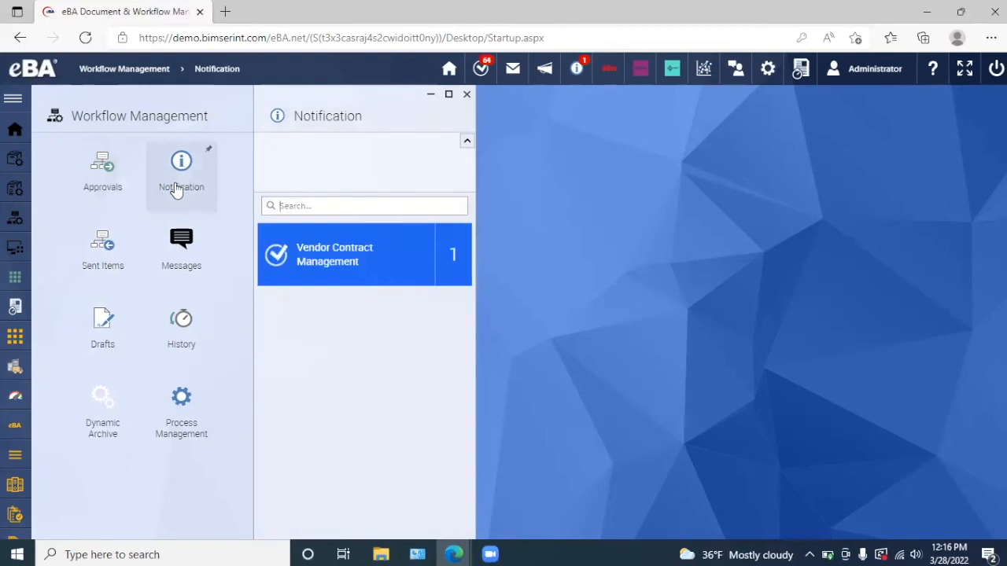
click(467, 94)
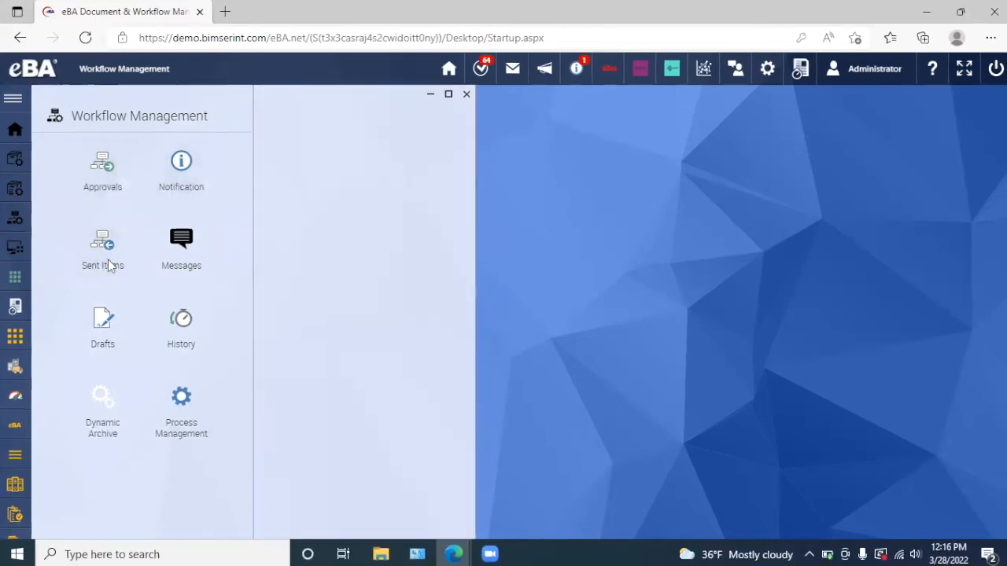
click(102, 248)
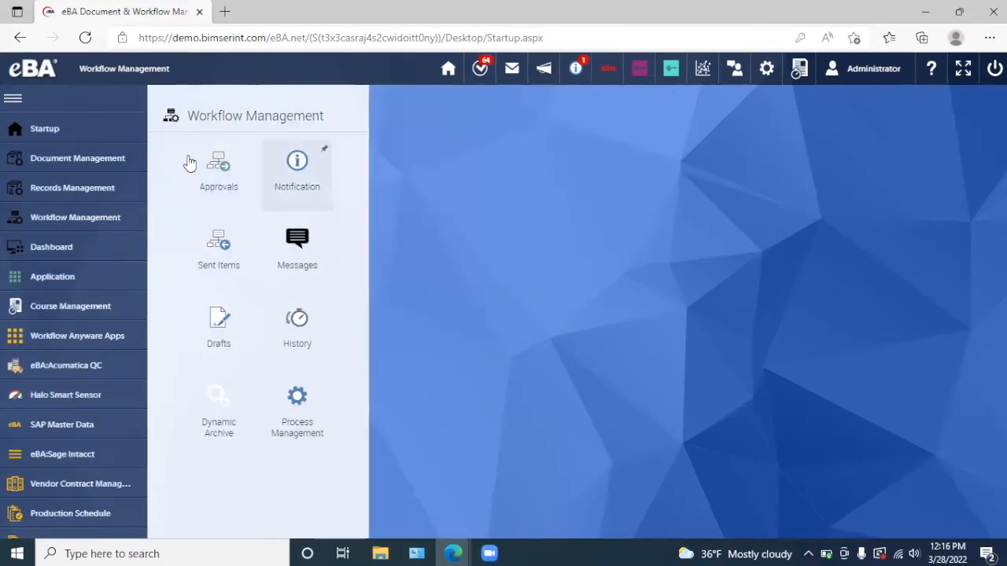
click(51, 246)
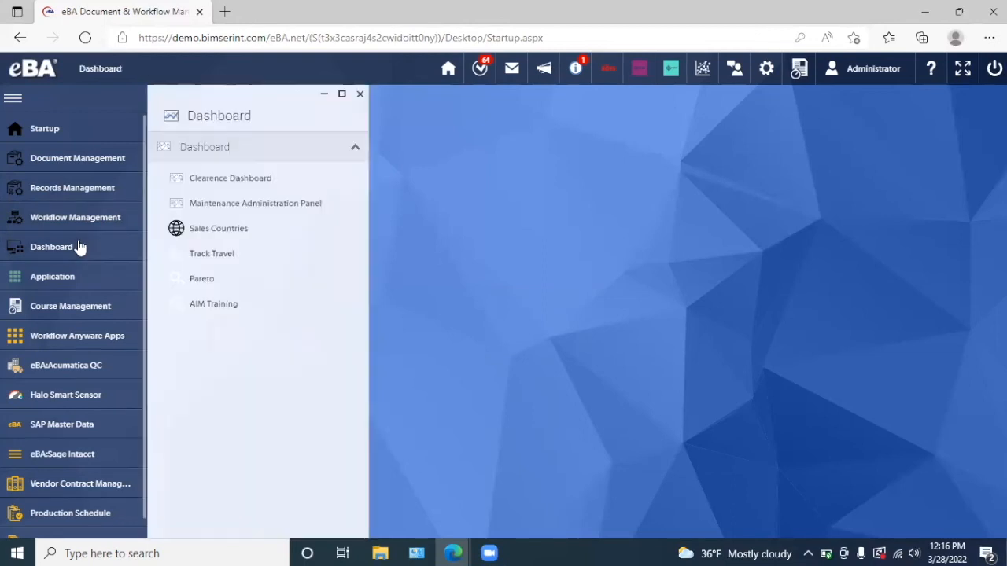
mouse_move(246, 191)
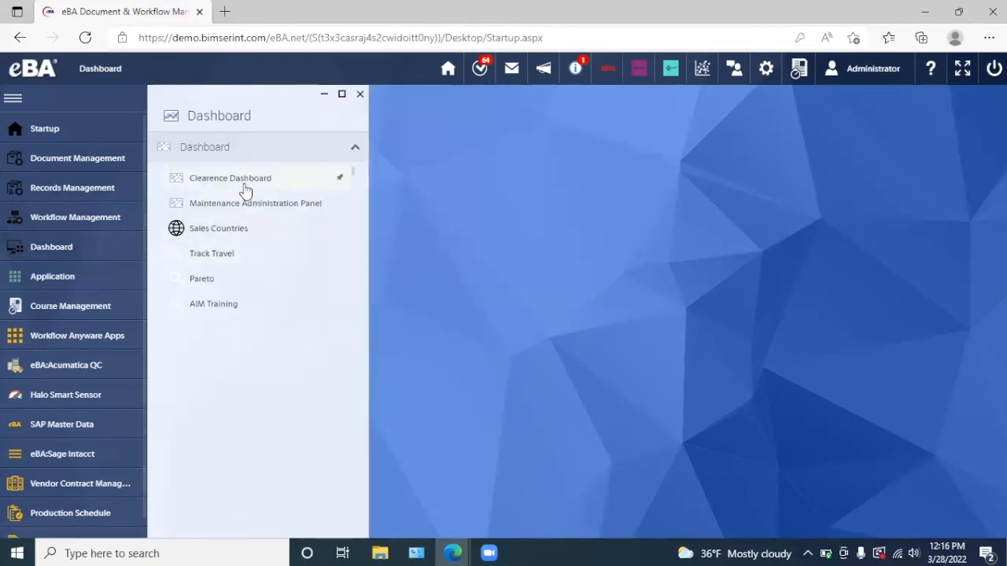
Open Clearence Dashboard with its employee leave, user performance and transaction charts
click(229, 178)
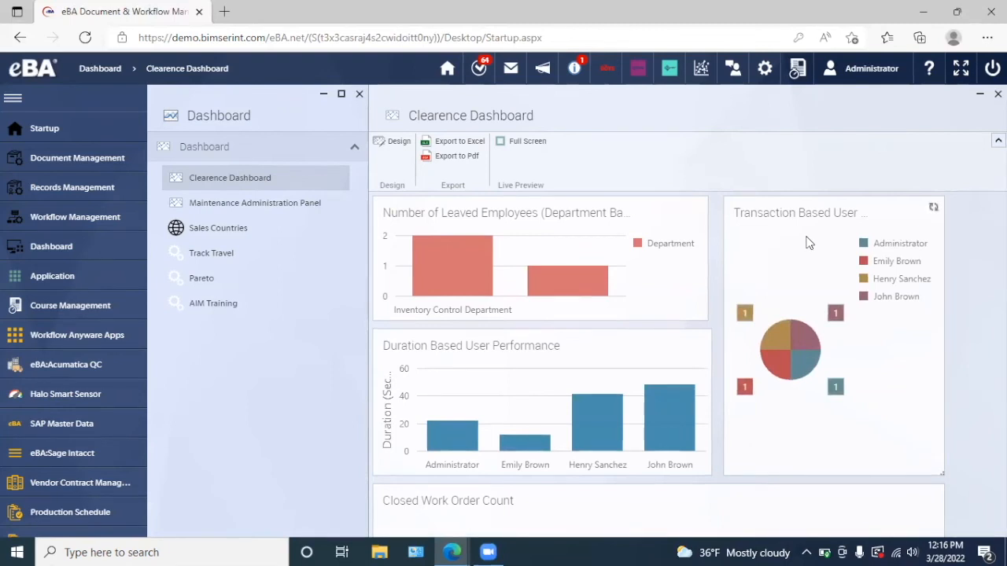
mouse_move(701, 299)
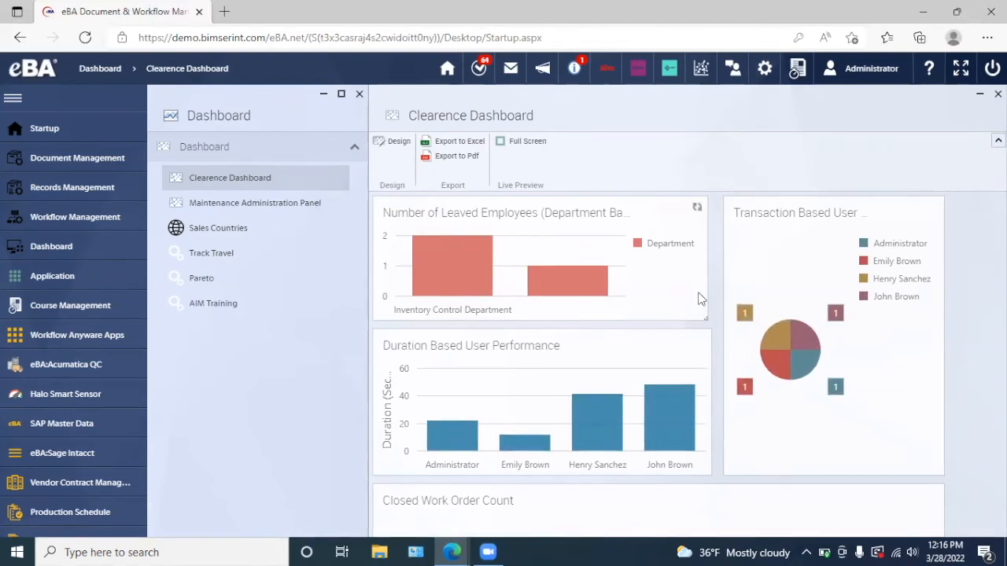
mouse_move(542, 402)
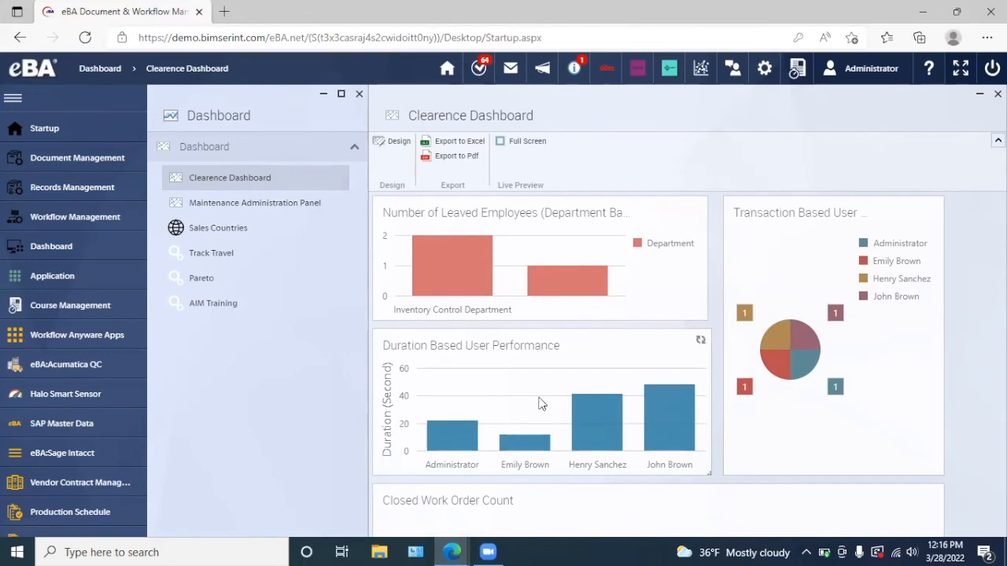
mouse_move(455, 445)
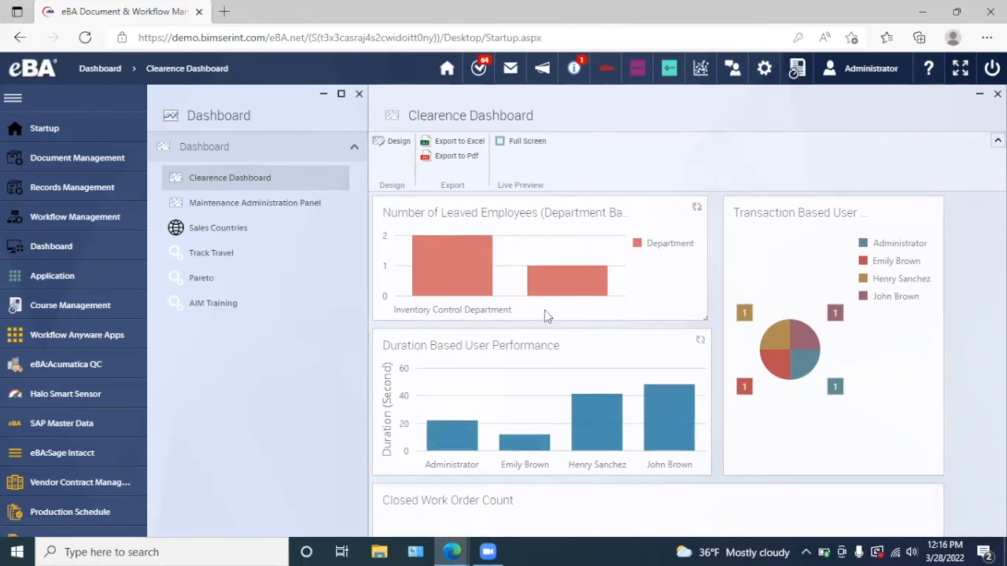
mouse_move(607, 310)
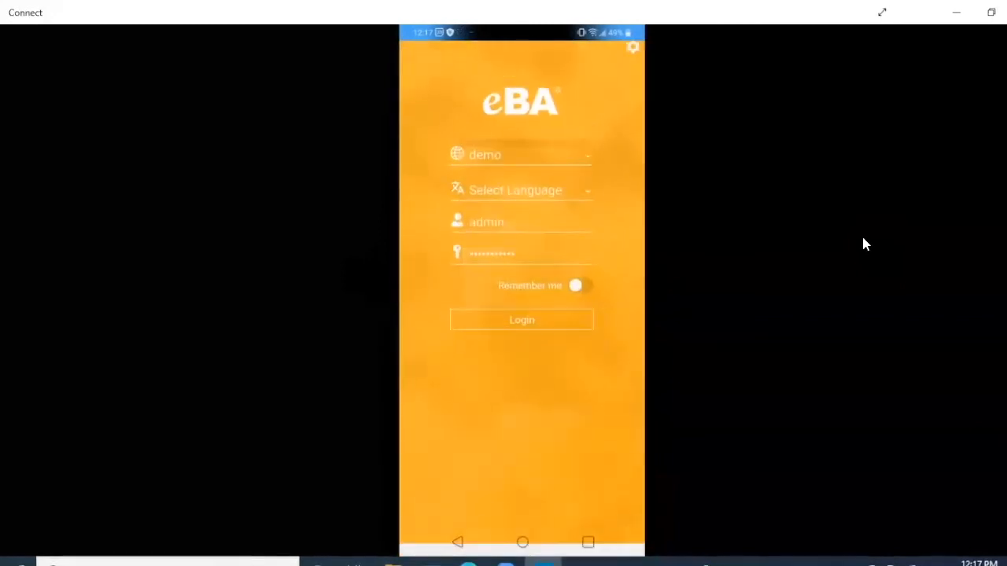
Sign in to the eBA Mobile demo server in English, dismissing the missing-fields warning
click(521, 319)
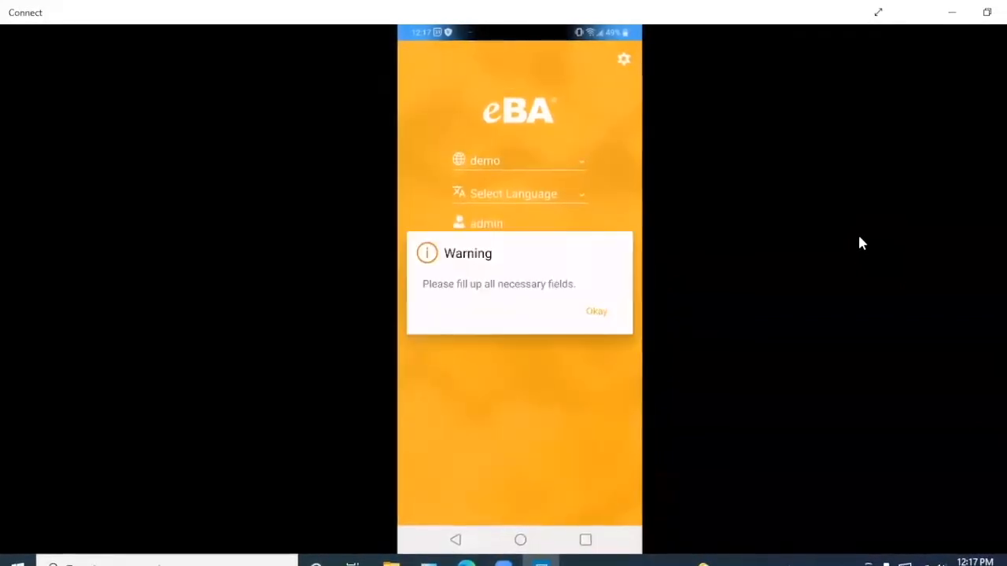
click(597, 311)
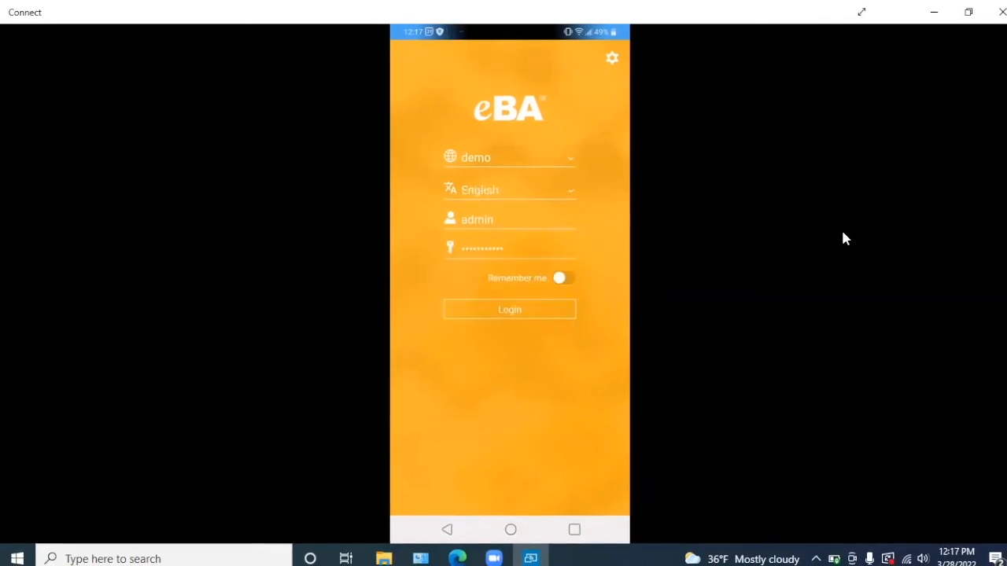
click(509, 309)
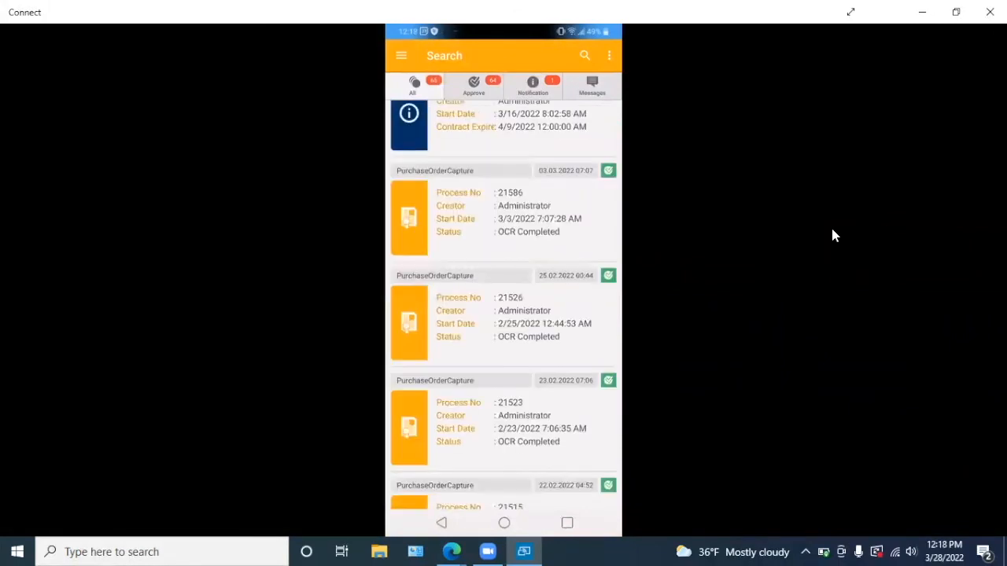
scroll(down, 3)
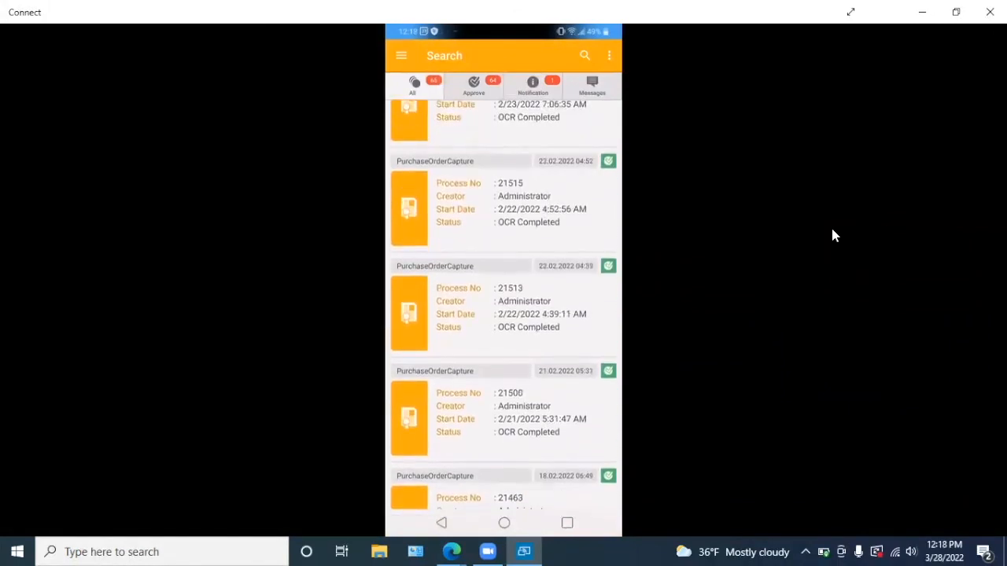
scroll(down, 3)
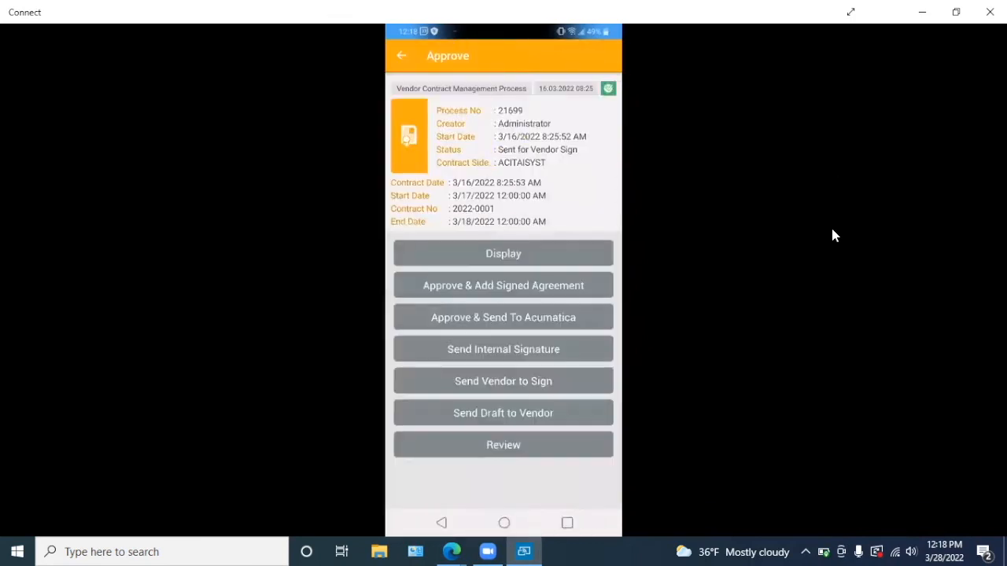
click(401, 55)
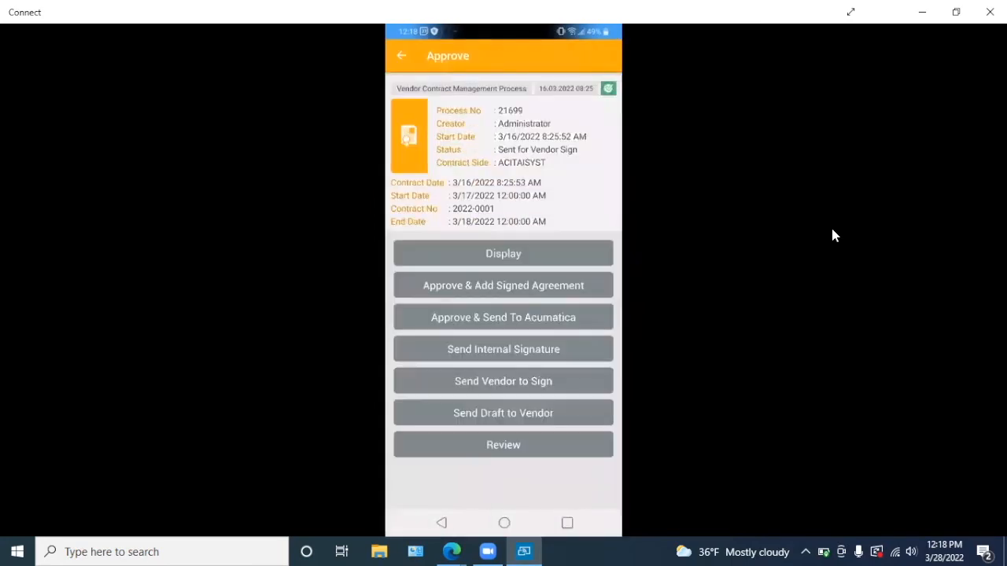
click(400, 55)
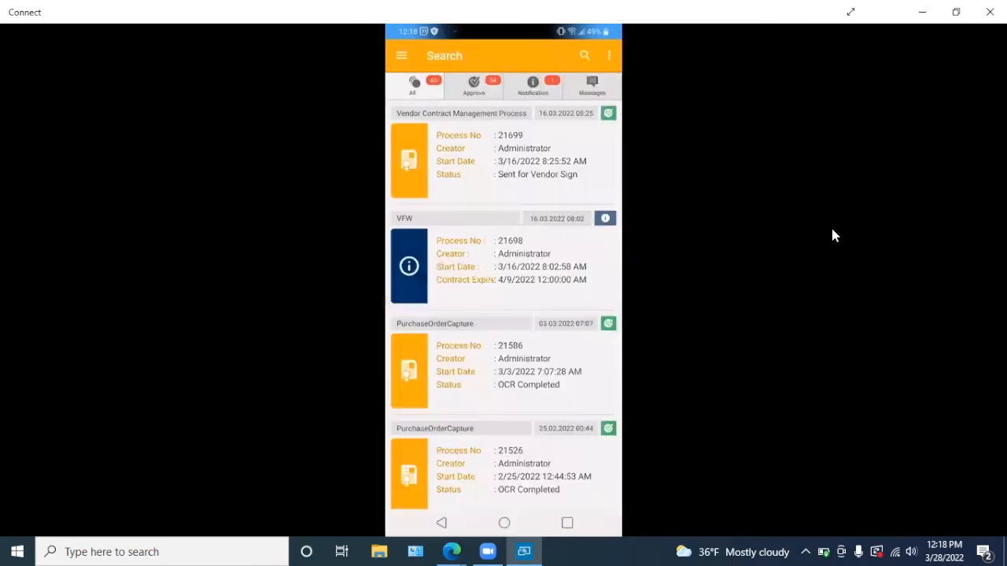
click(400, 55)
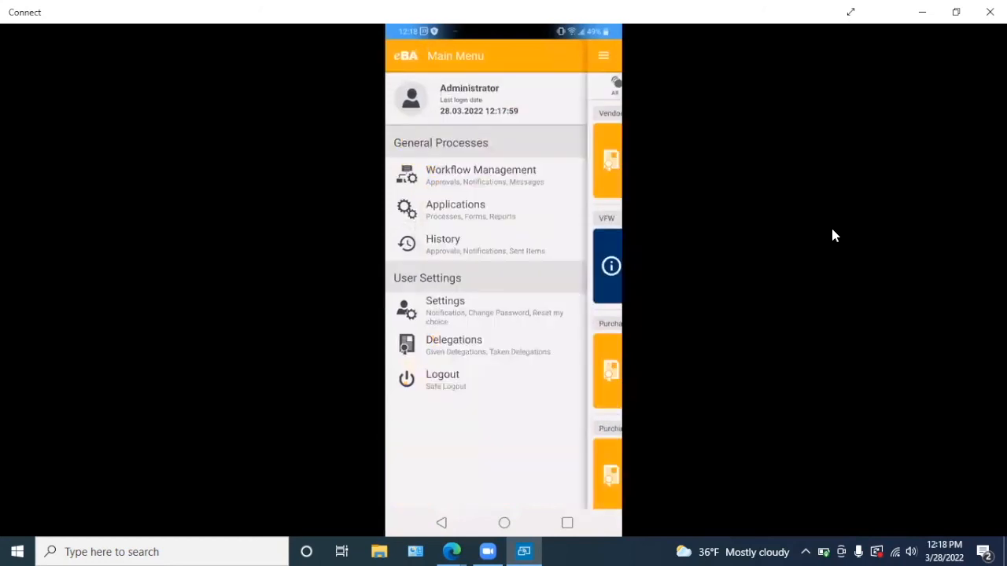
click(455, 209)
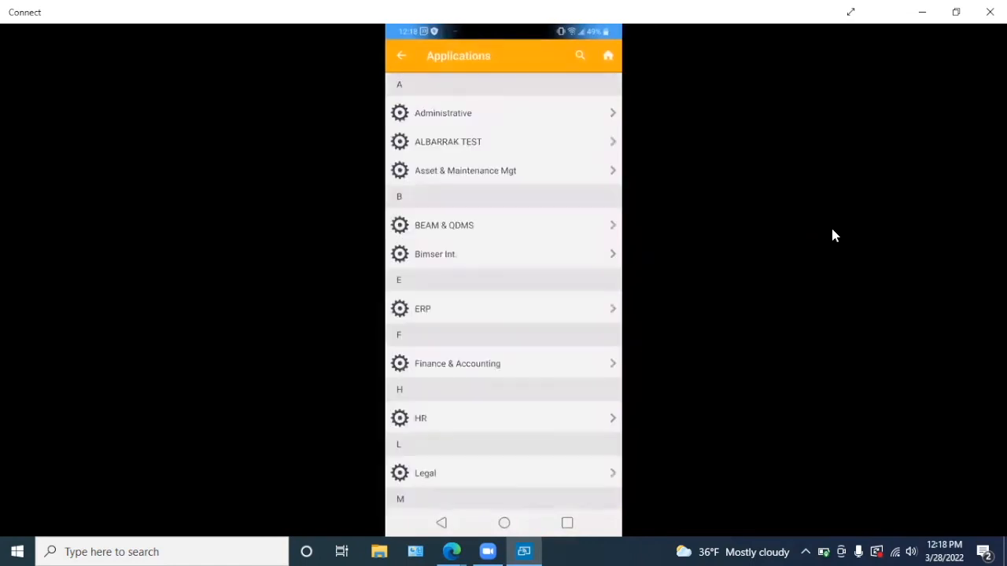
scroll(down, 3)
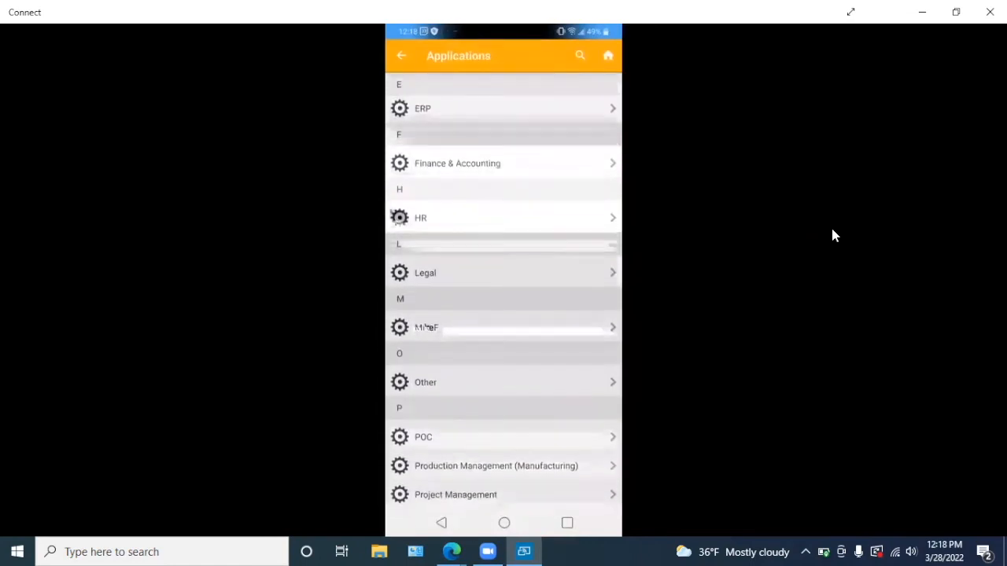
scroll(down, 3)
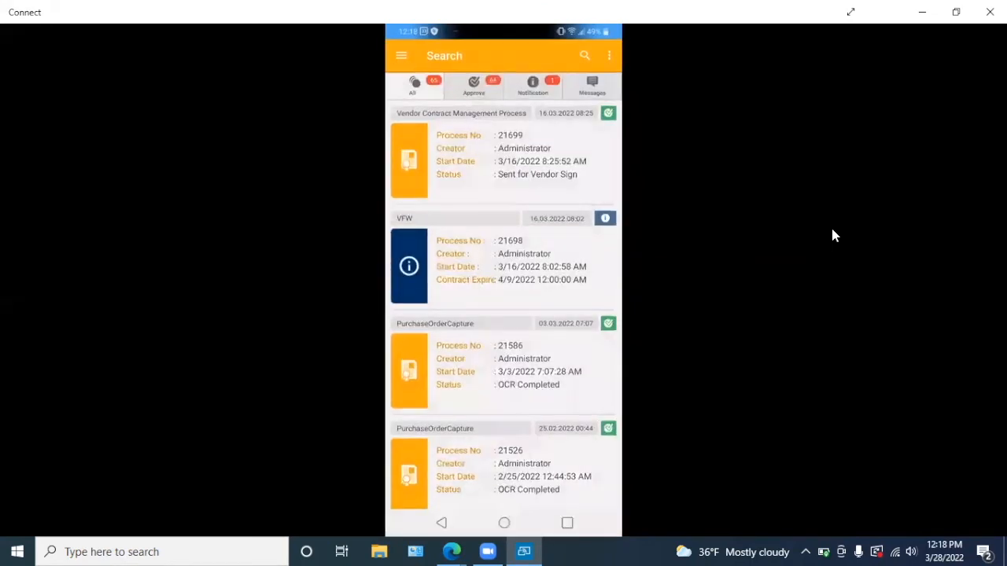
click(400, 55)
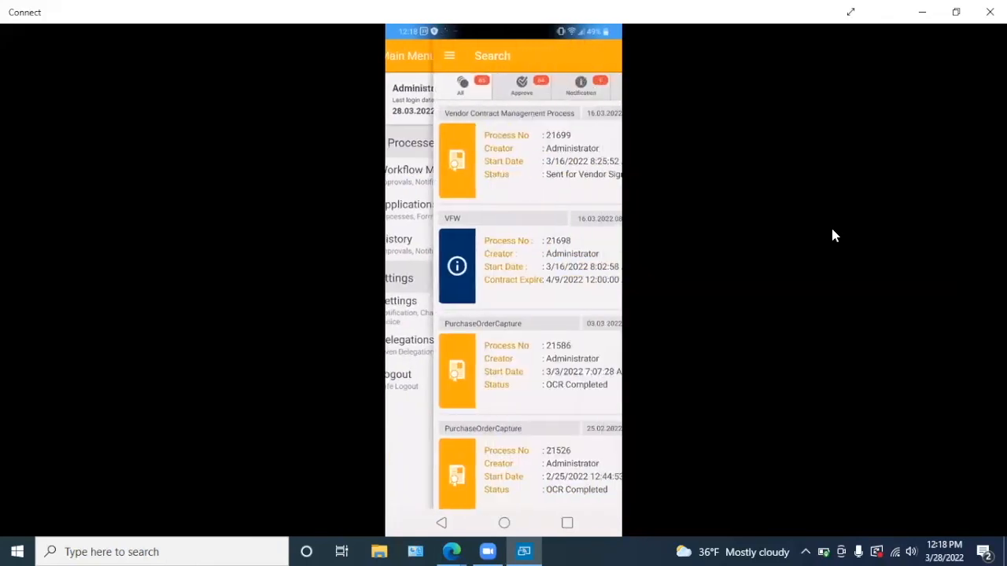
click(449, 55)
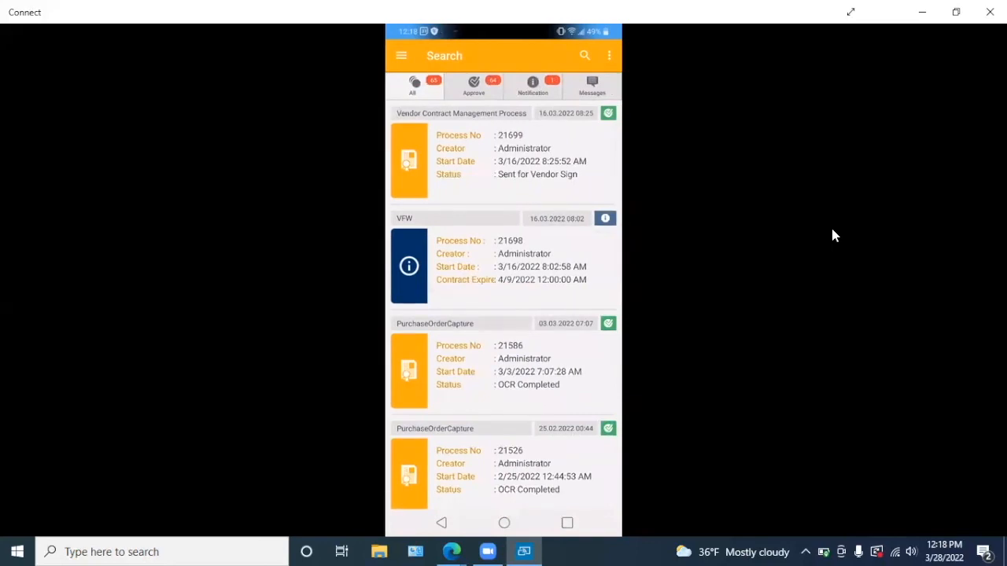
mouse_move(784, 176)
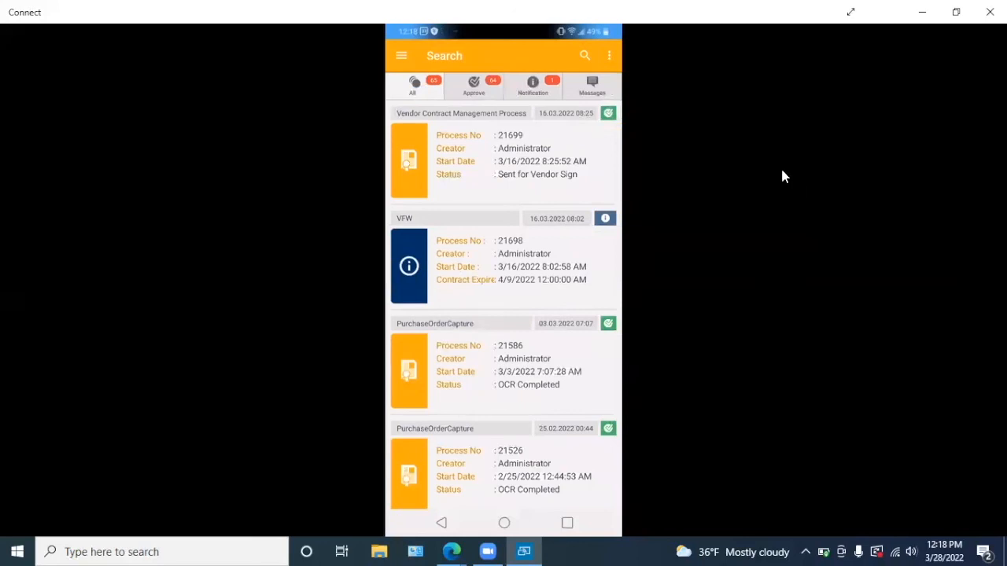